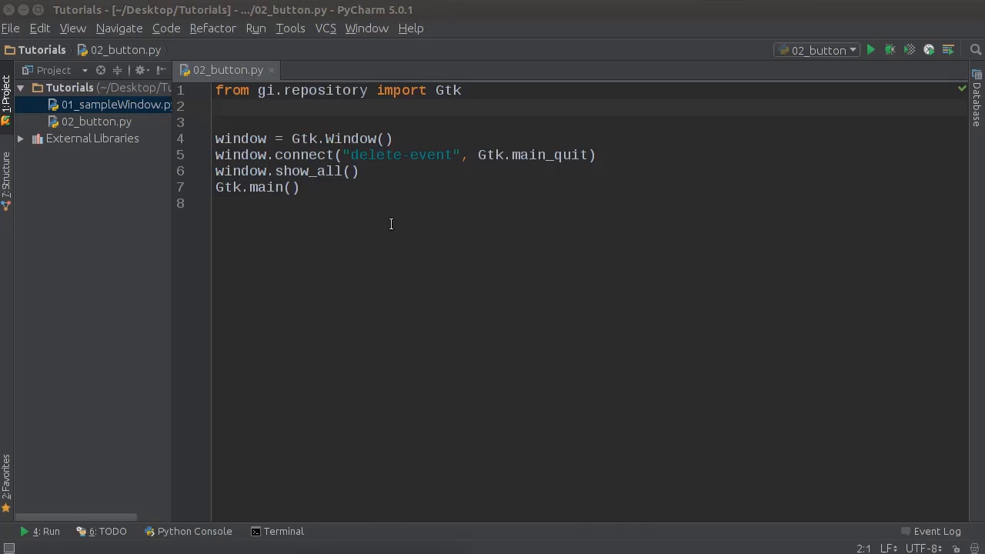
# Run the script once, then select the Gtk.Window() call on line 6 for editing.
pyautogui.click(223, 203)
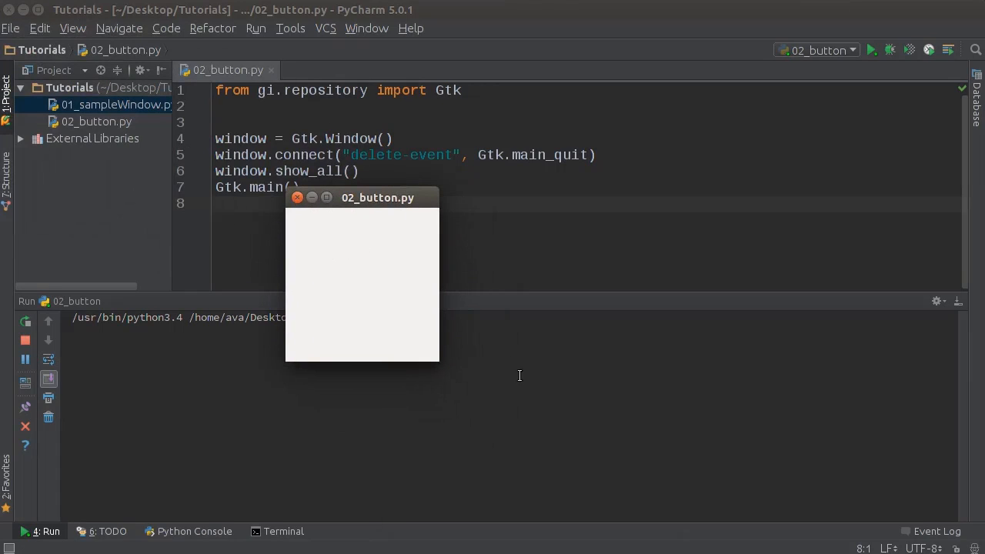
pyautogui.moveTo(493, 167)
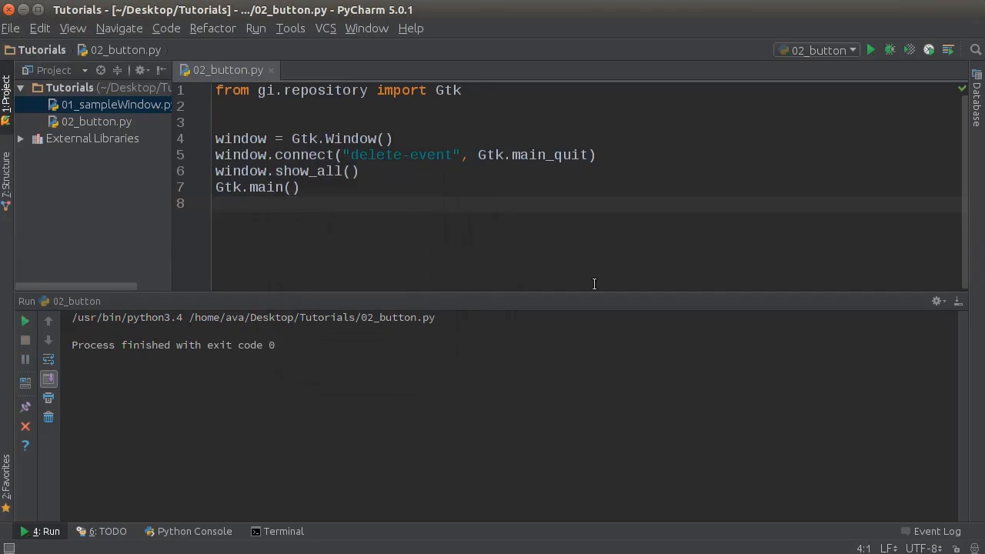
pyautogui.moveTo(592, 278)
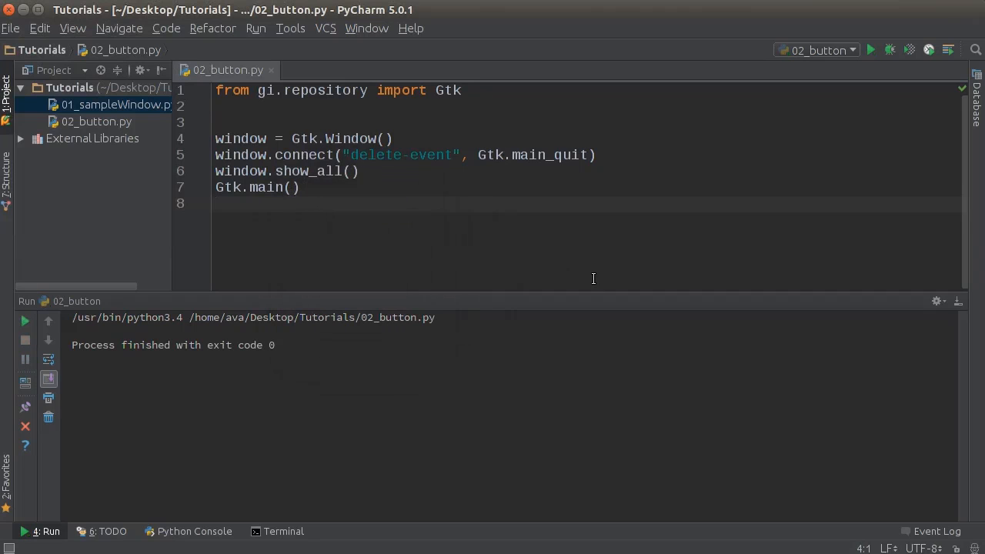
pyautogui.moveTo(237, 302)
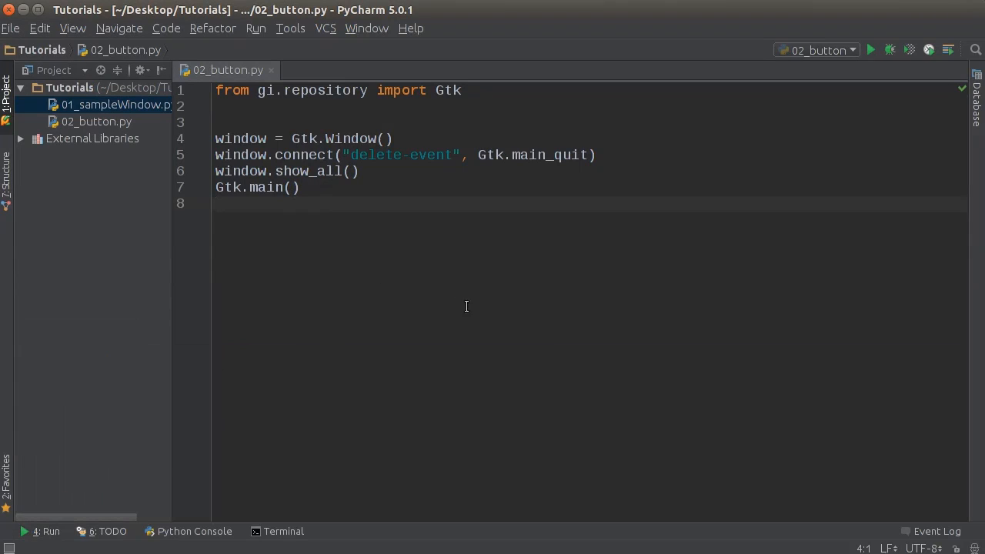
pyautogui.moveTo(717, 292)
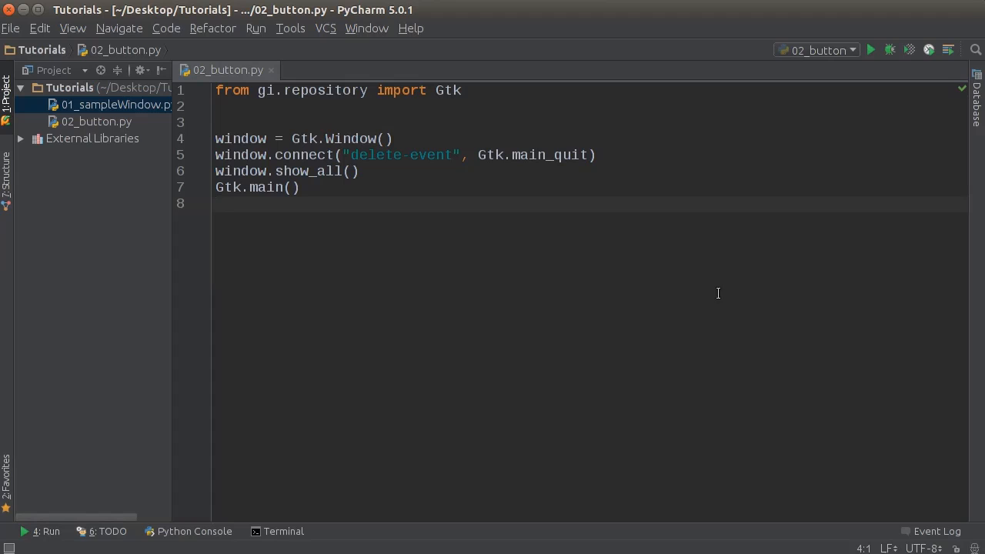
pyautogui.moveTo(671, 247)
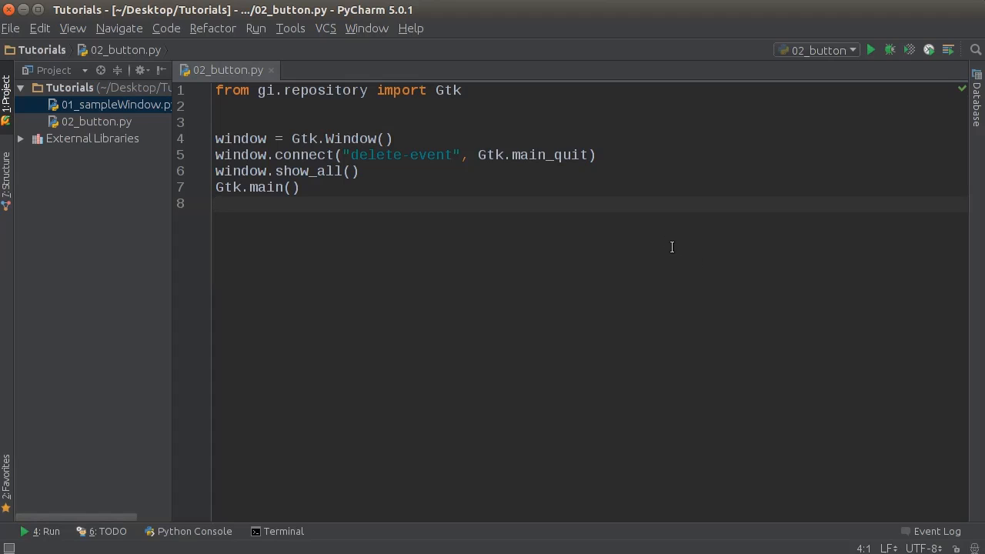
pyautogui.moveTo(571, 142)
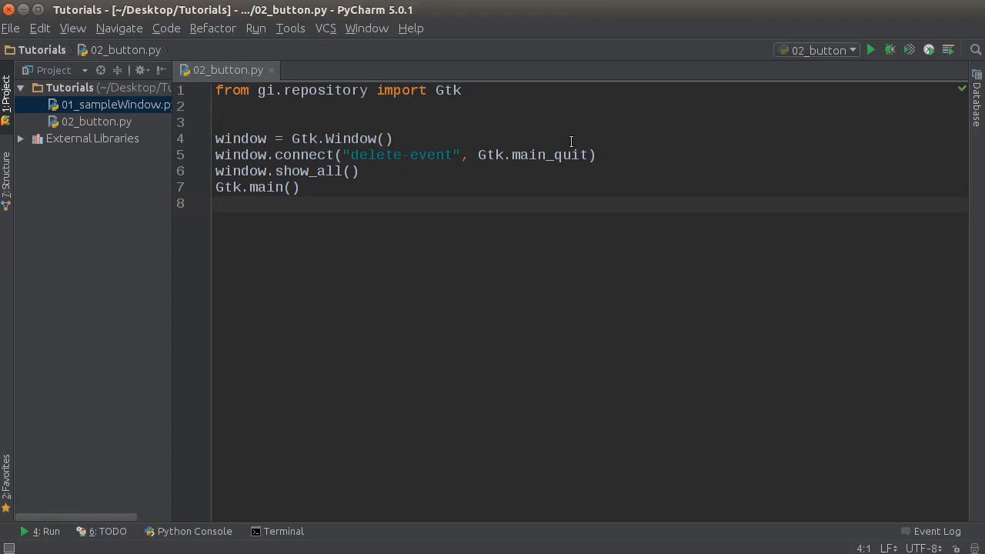
pyautogui.moveTo(513, 157)
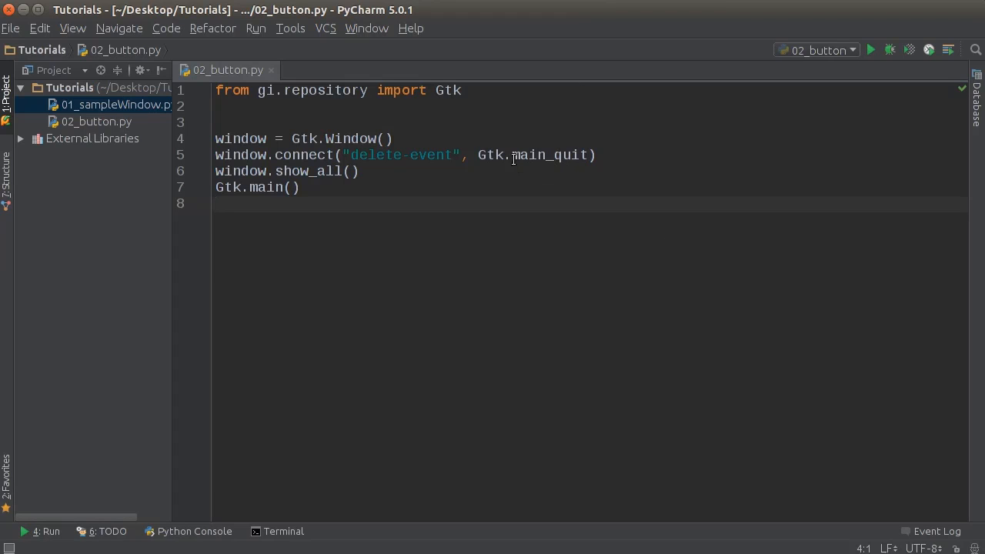
pyautogui.moveTo(376, 226)
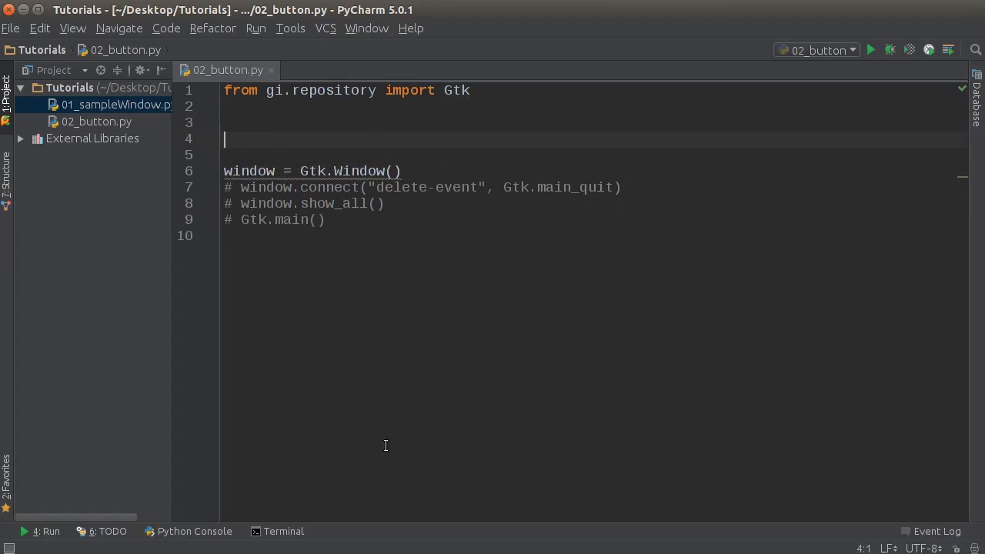
pyautogui.moveTo(326, 154)
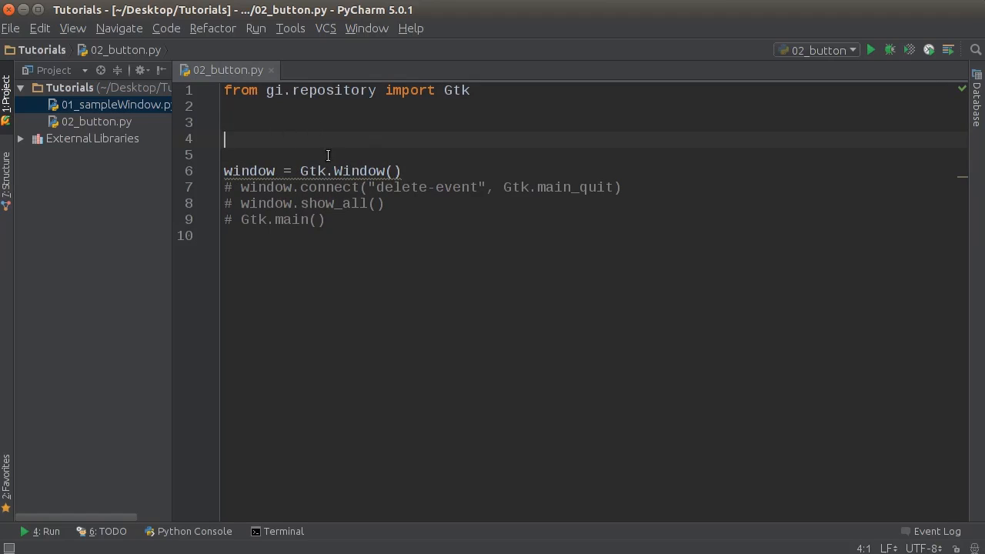
pyautogui.moveTo(326, 171)
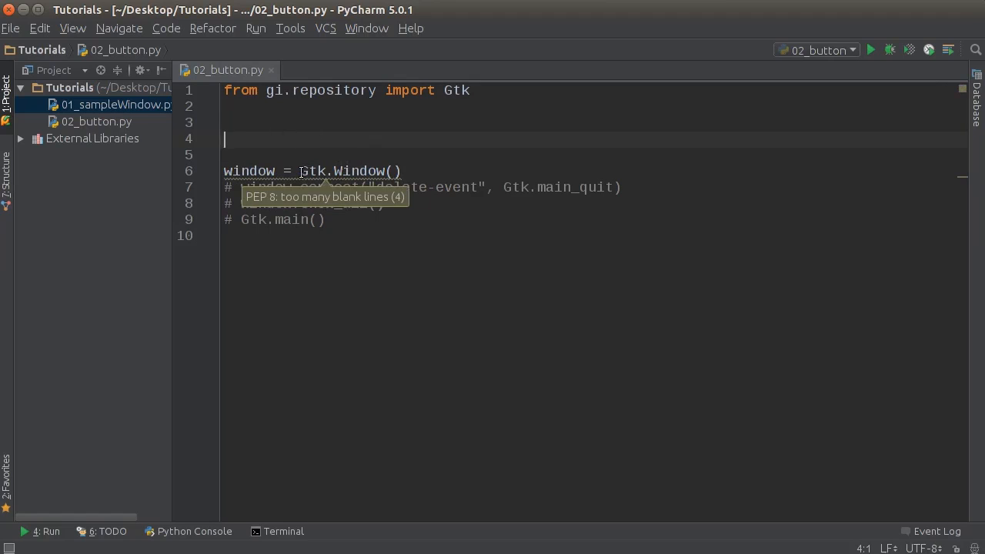
pyautogui.doubleClick(313, 170)
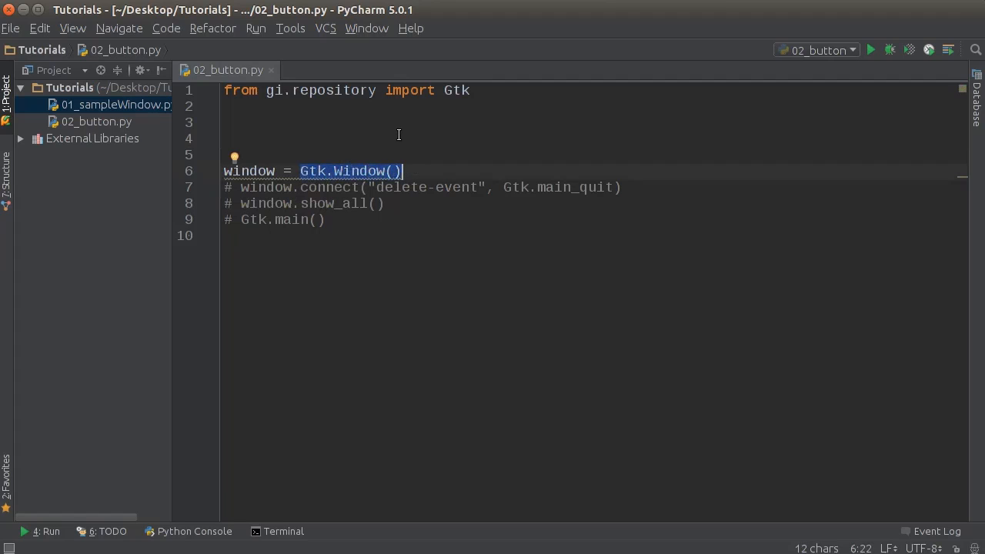
pyautogui.moveTo(303, 131)
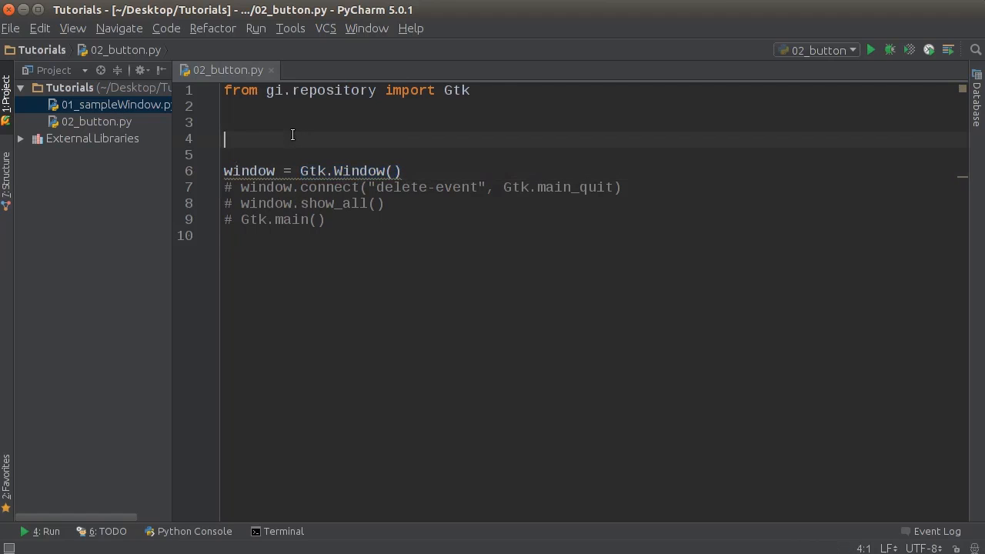
# Write the class header 'class MainWindow(Gtk.Window):' above the window creation.
pyautogui.write('class MainWindo')
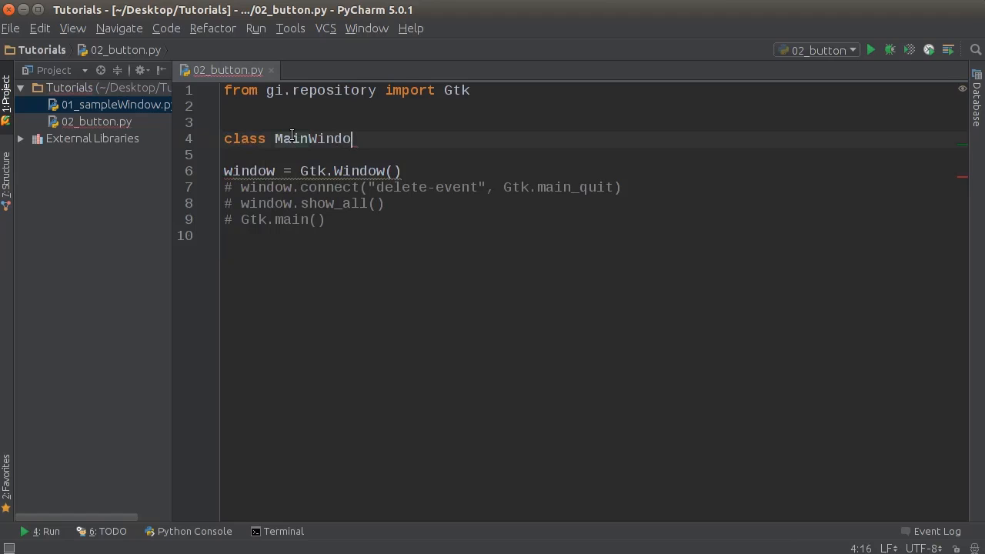
pyautogui.write('w')
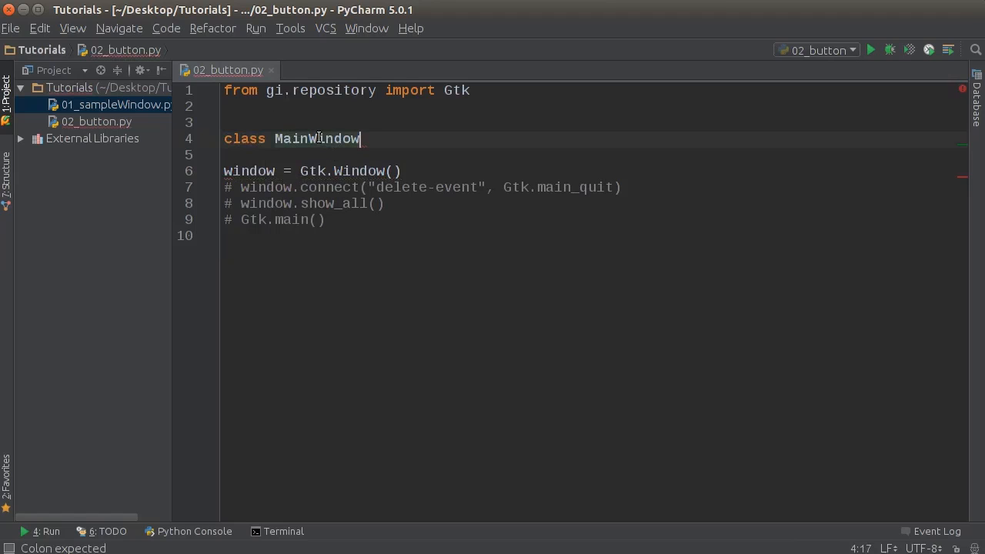
pyautogui.moveTo(362, 77)
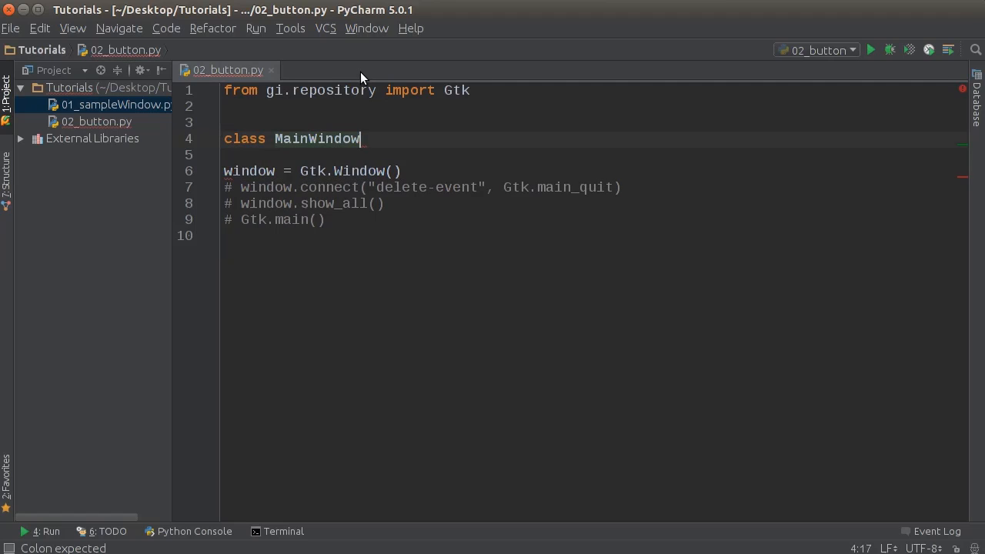
pyautogui.write('()')
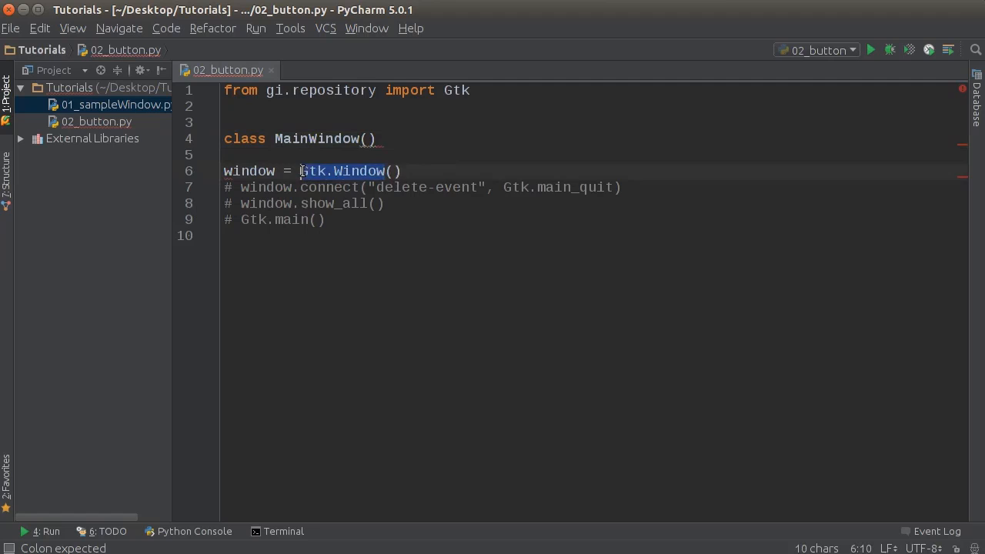
pyautogui.press('Delete')
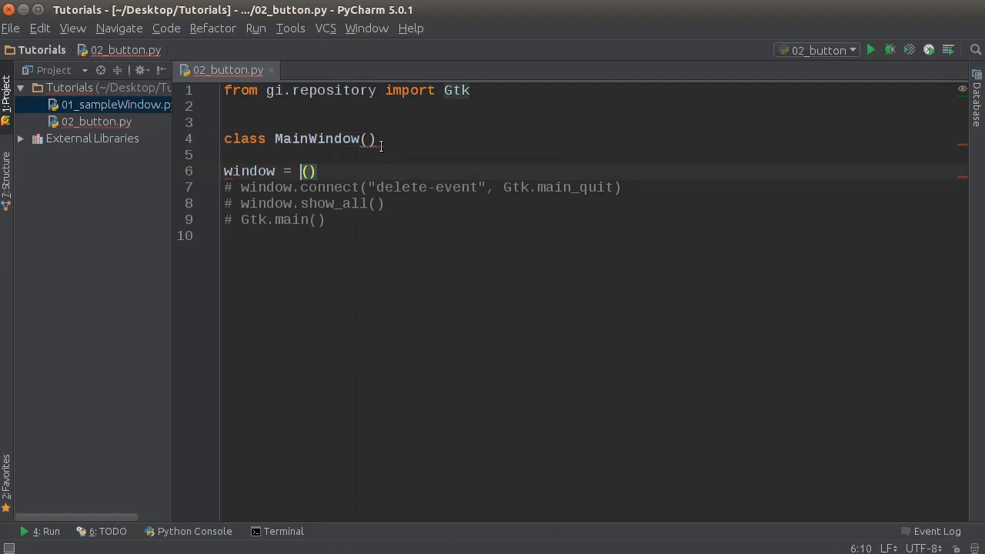
pyautogui.write('Gtk.Window')
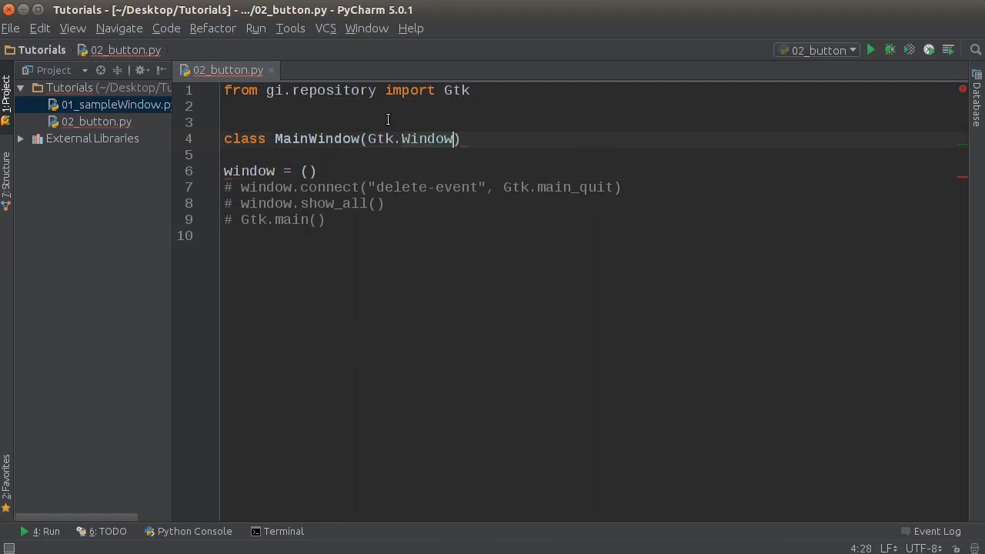
pyautogui.write(':')
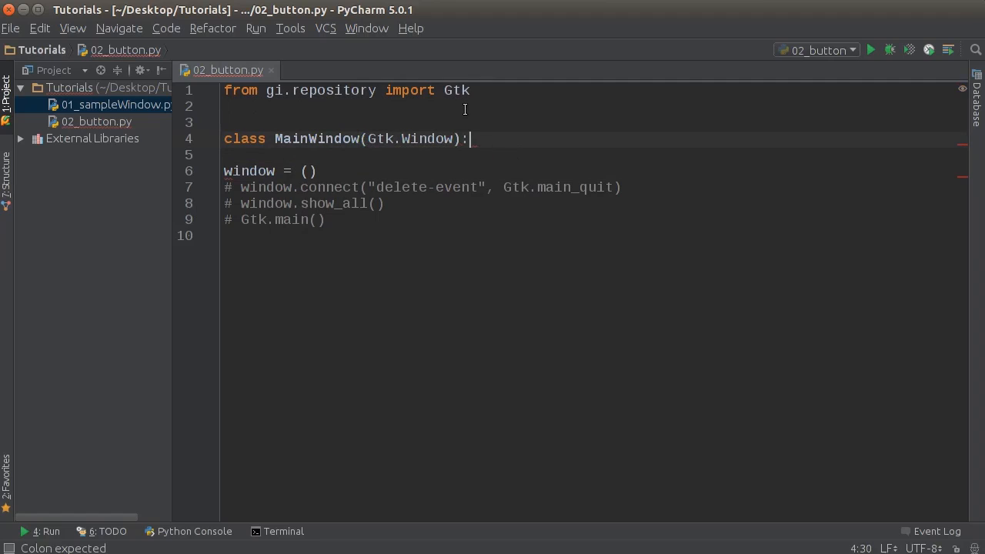
# Change the window creation line to 'window = MainWindow()' and return to the class body.
pyautogui.doubleClick(412, 139)
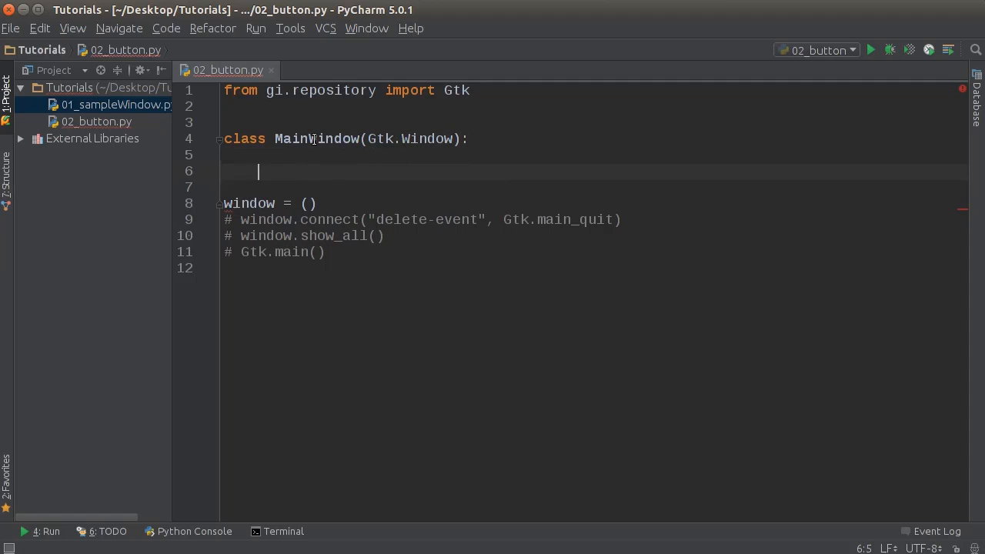
pyautogui.doubleClick(317, 138)
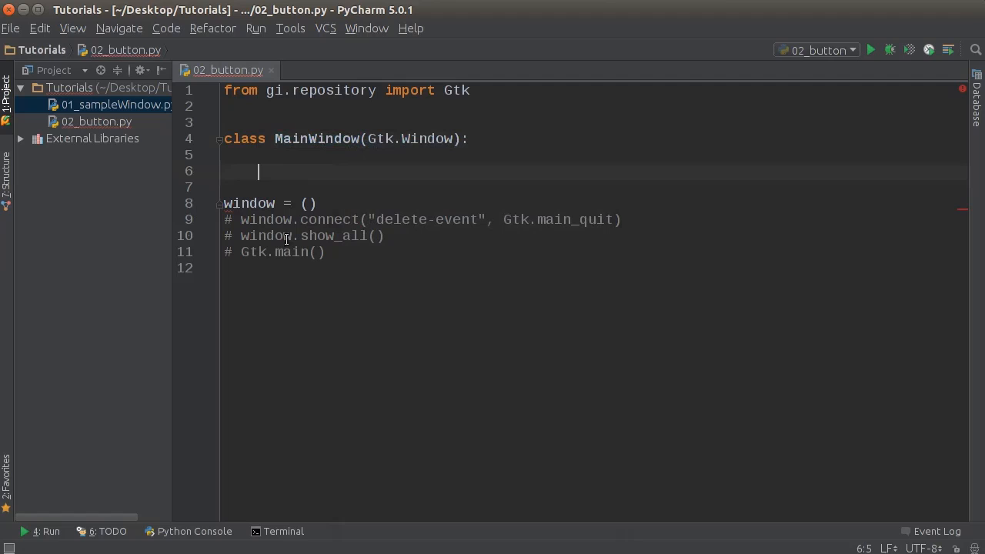
pyautogui.doubleClick(375, 138)
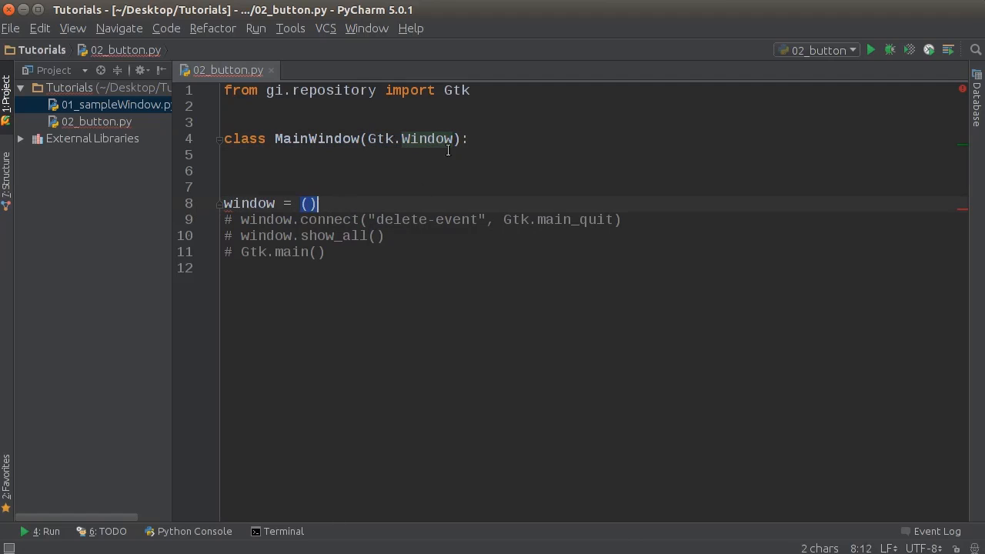
pyautogui.write('MainWindow')
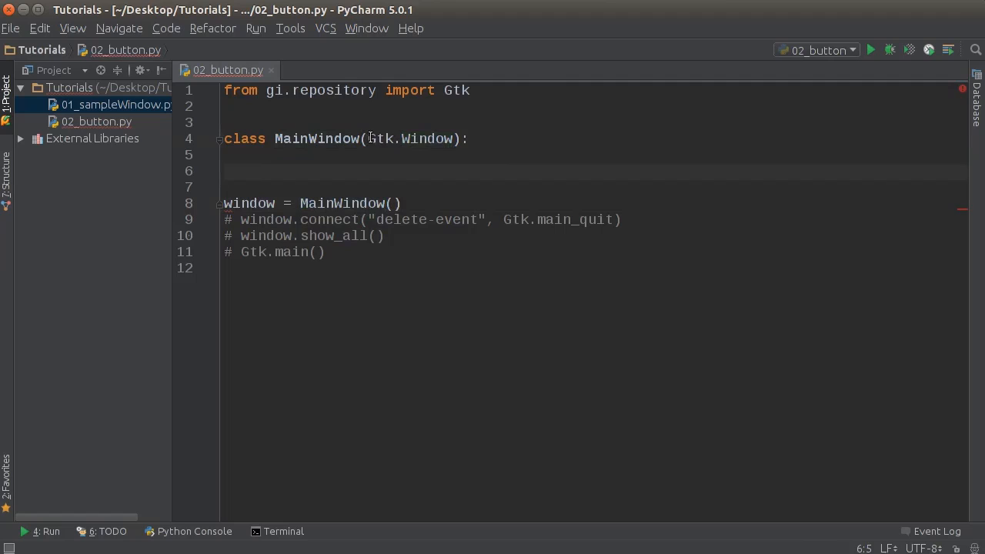
pyautogui.click(258, 171)
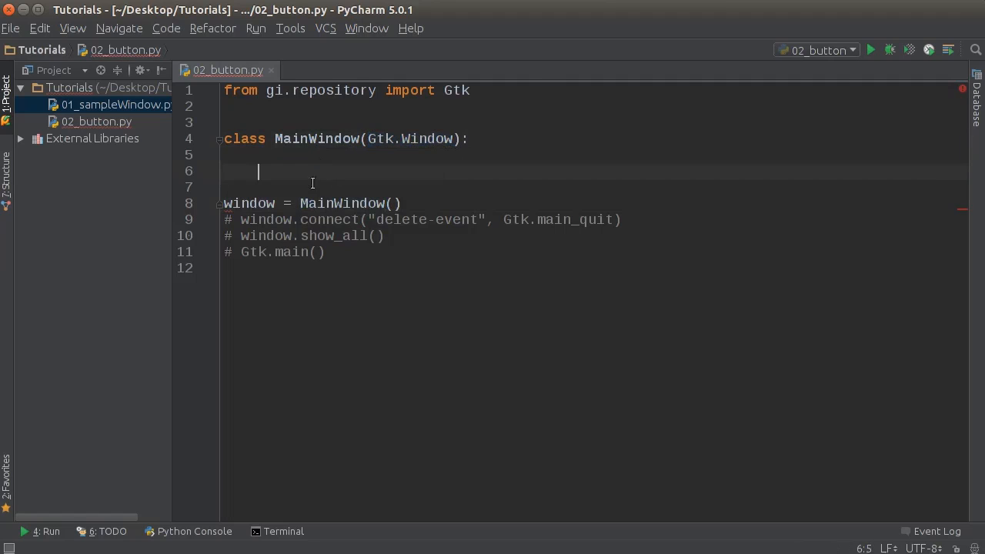
pyautogui.moveTo(307, 176)
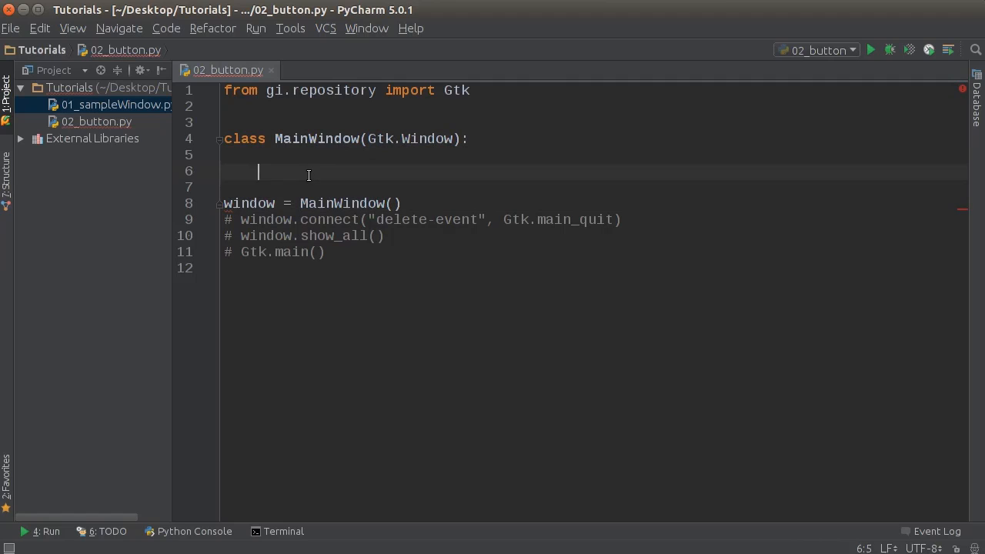
# Add 'def __init__(self):' calling Gtk.Window.__init__(self ...) inside MainWindow.
pyautogui.write('def __init__(self):')
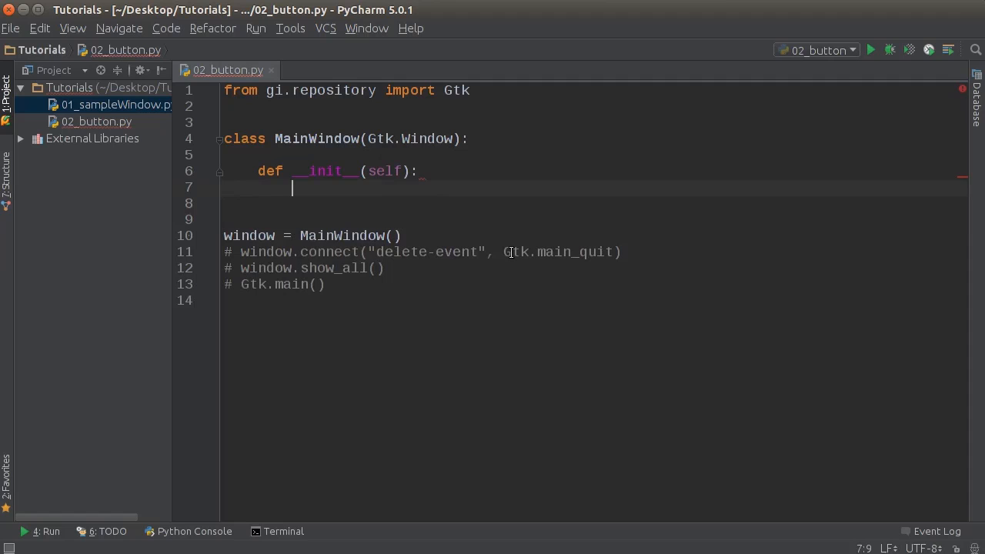
pyautogui.write('Gtk.')
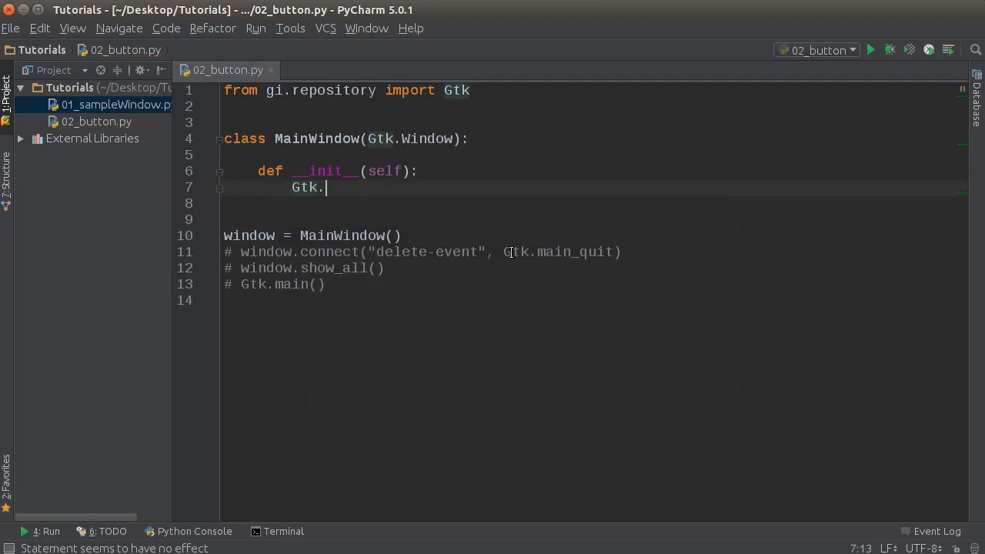
pyautogui.write('Window')
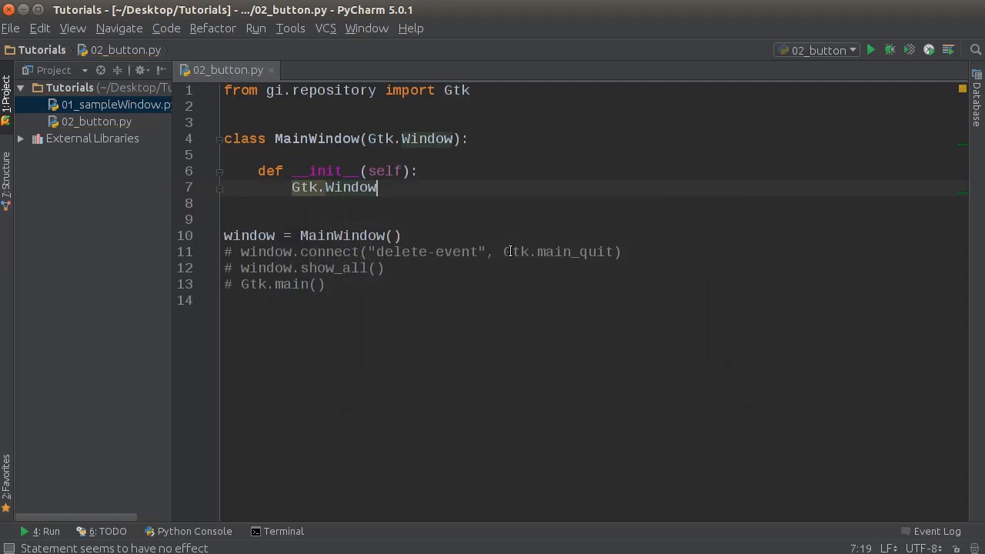
pyautogui.write('.')
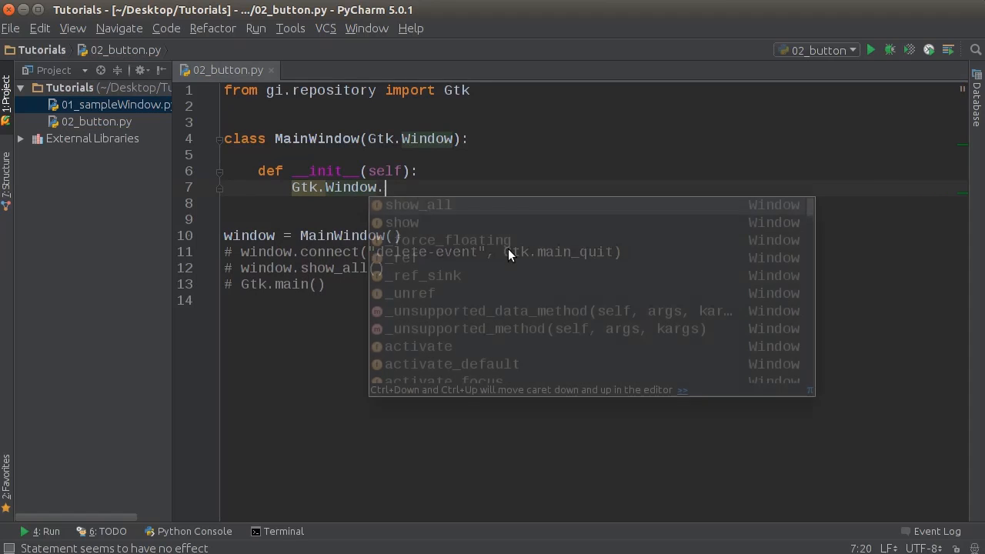
pyautogui.write('__init__(')
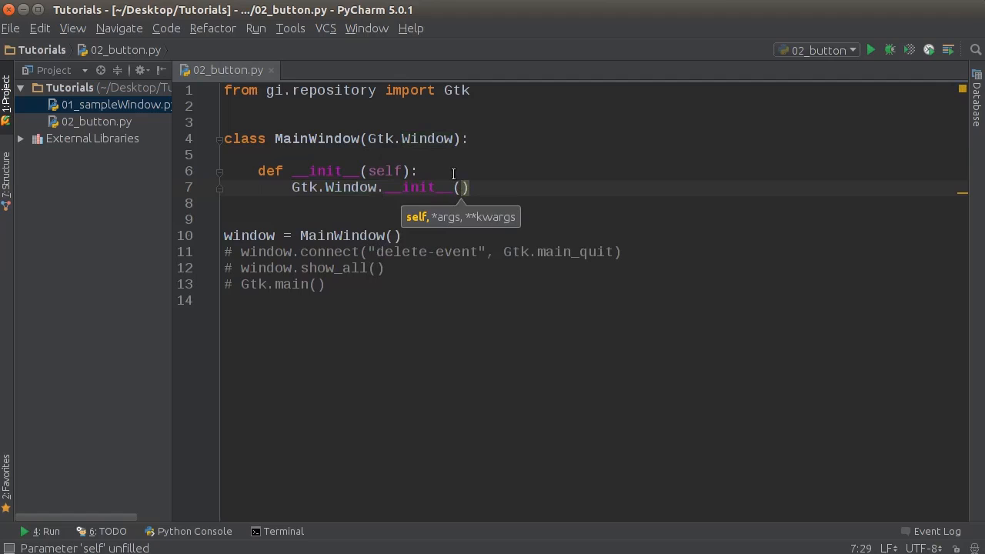
pyautogui.moveTo(561, 237)
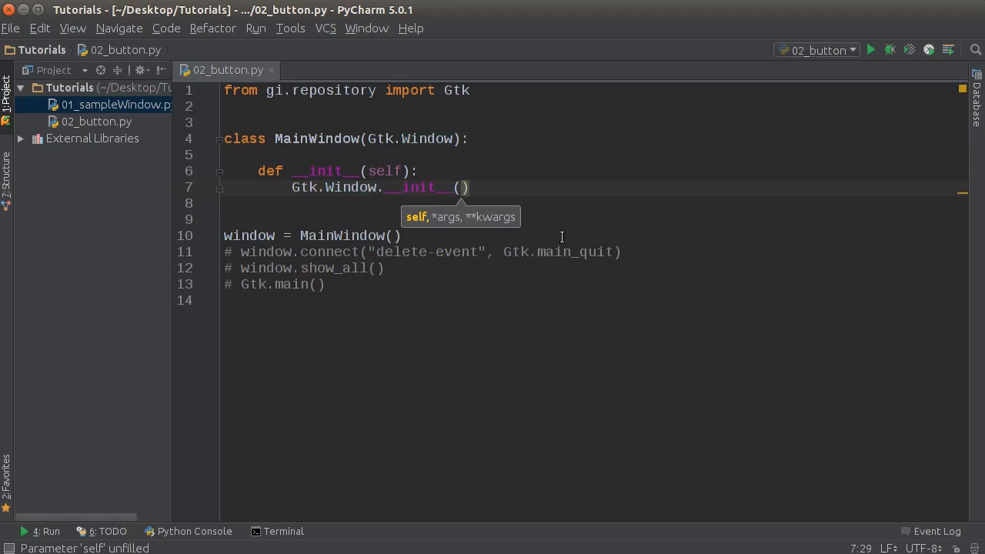
pyautogui.write('self, title=')
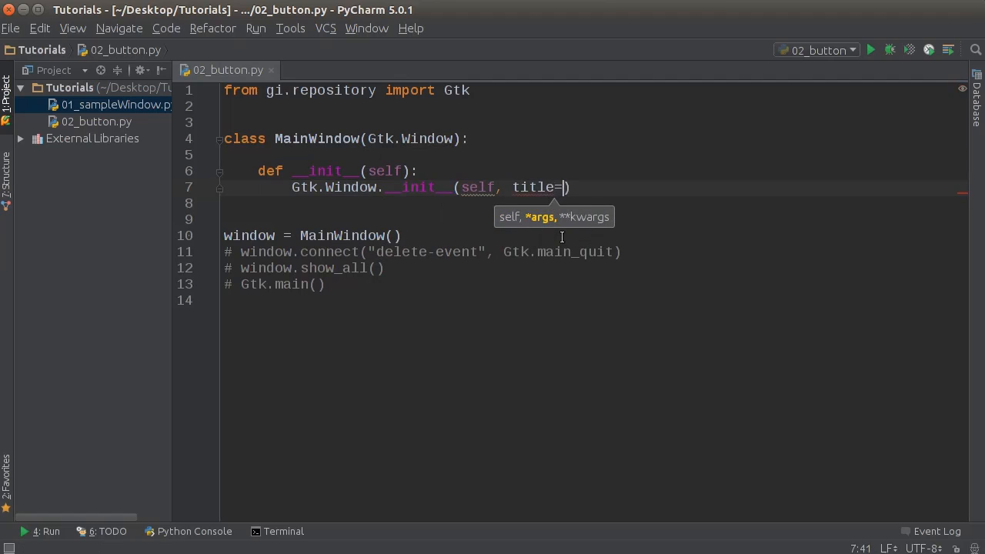
# Give the Gtk.Window.__init__ call the title "Button Clicker 2.0".
pyautogui.write('""')
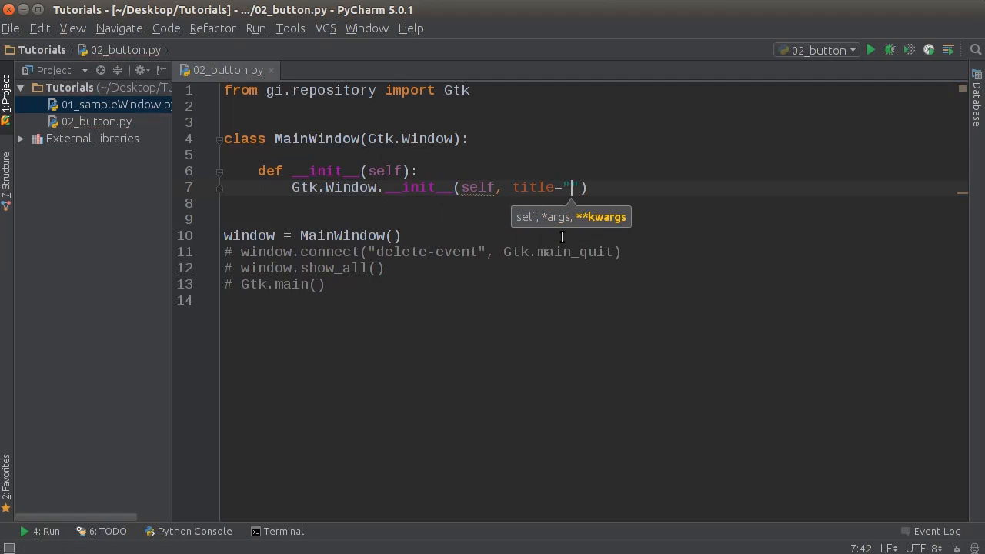
pyautogui.write('title')
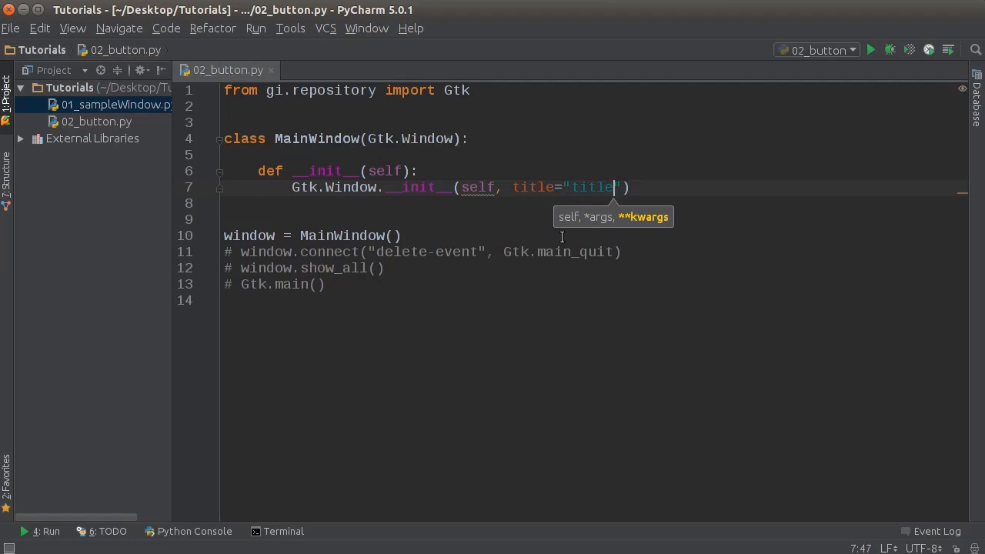
pyautogui.write('Title')
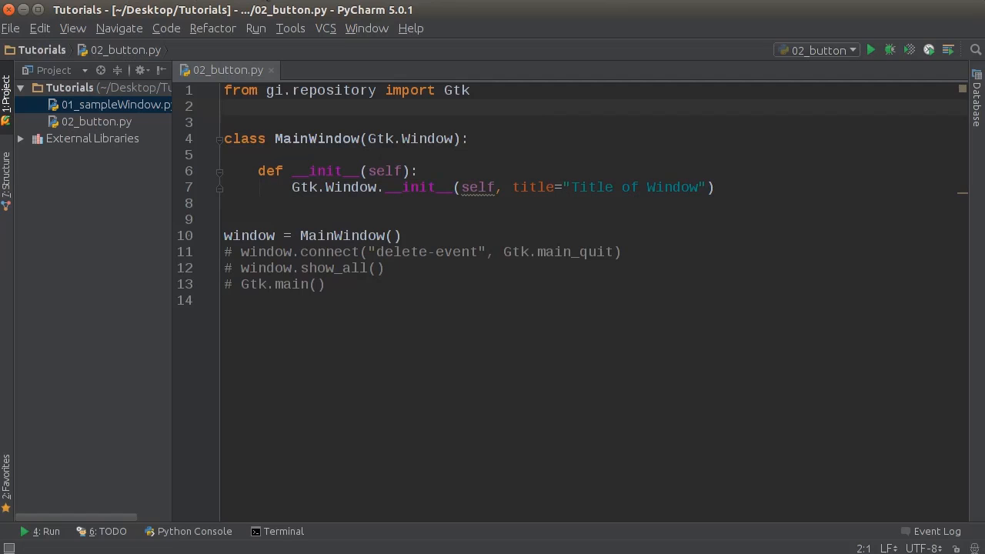
pyautogui.moveTo(352, 6)
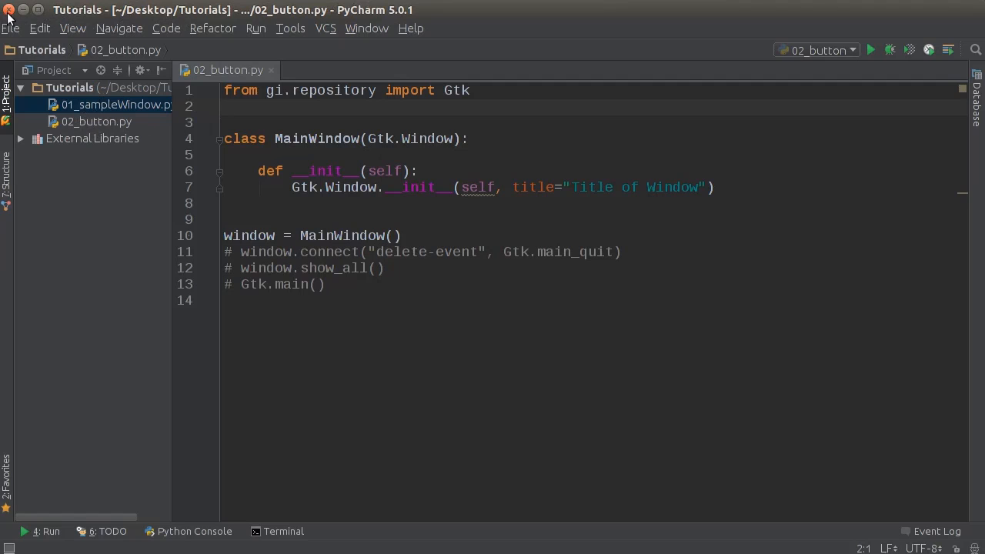
pyautogui.moveTo(193, 13)
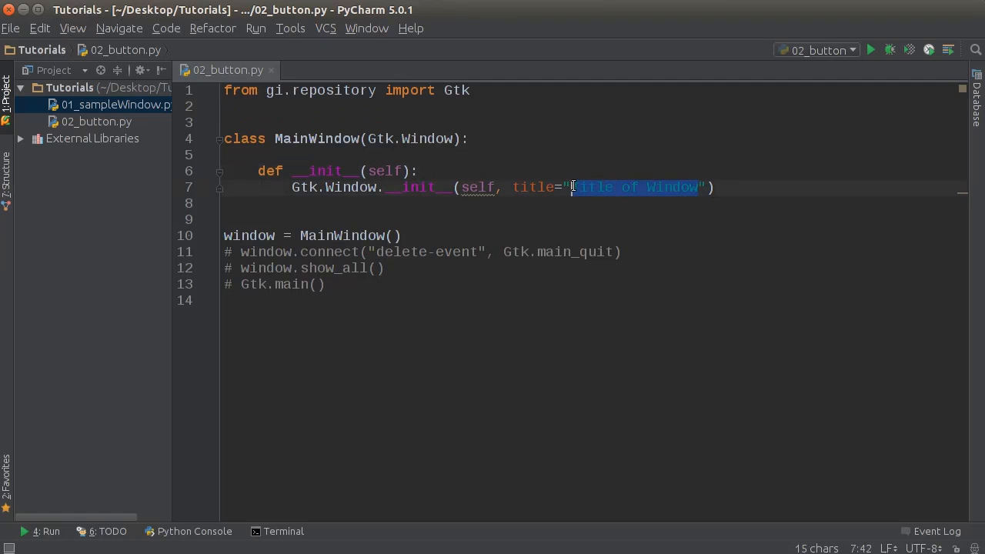
pyautogui.write('Button Cl')
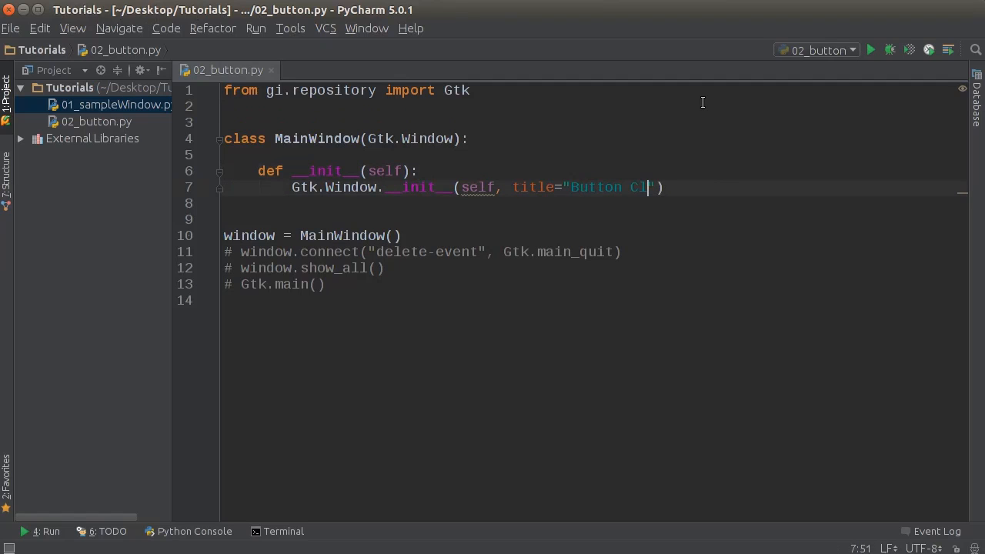
pyautogui.write('icker 2.')
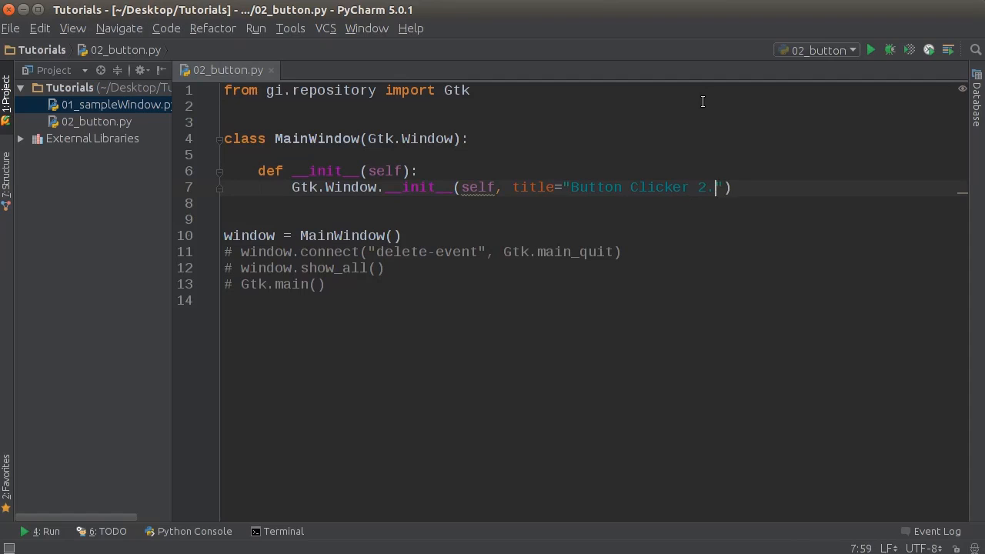
pyautogui.write('0')
pyautogui.press('enter')
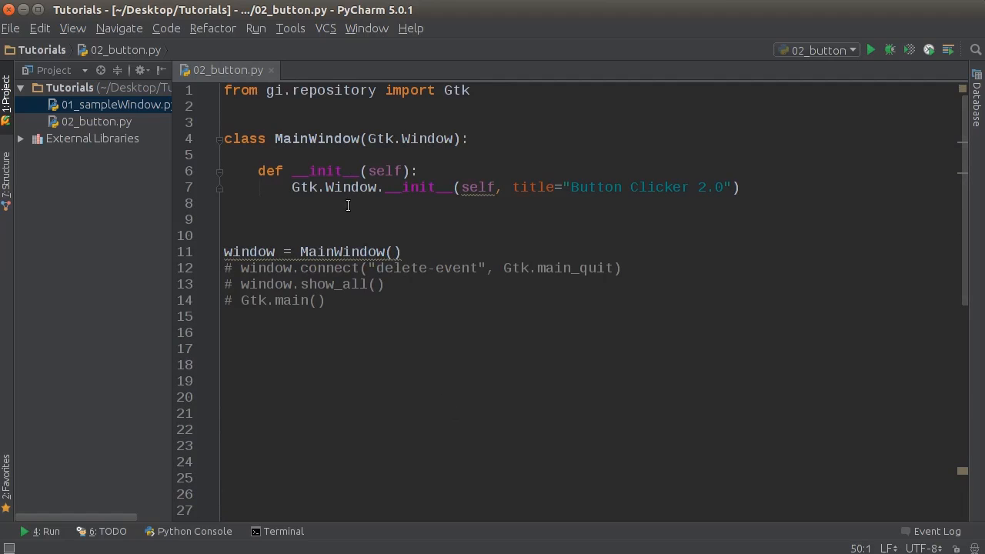
# Under a '# Button' comment, create self.button as a Gtk.Button in the constructor.
pyautogui.press('enter')
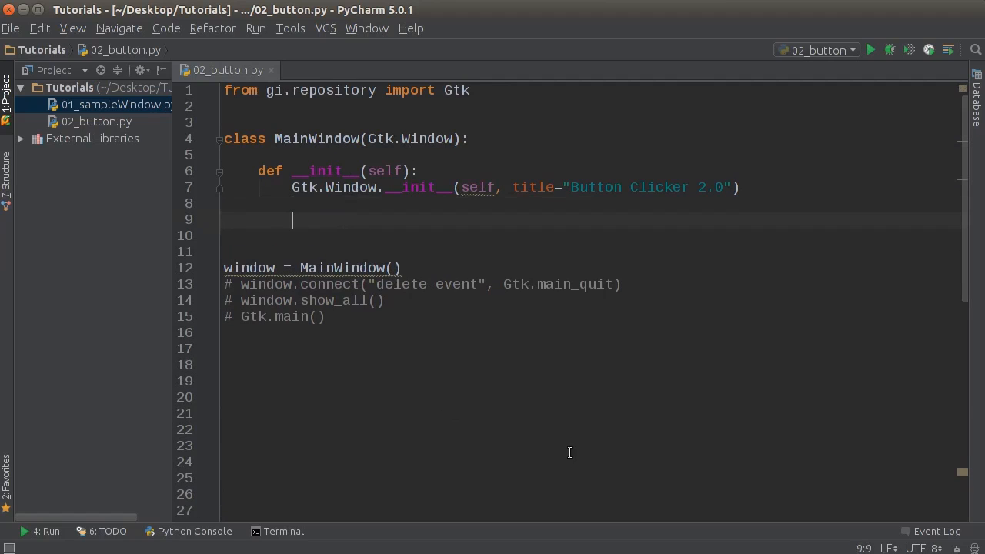
pyautogui.moveTo(588, 221)
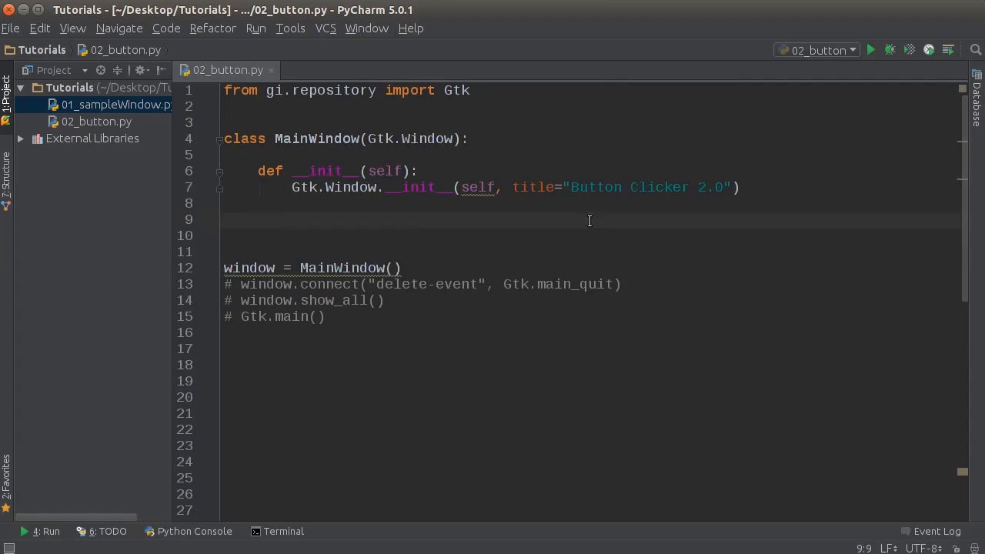
pyautogui.moveTo(603, 210)
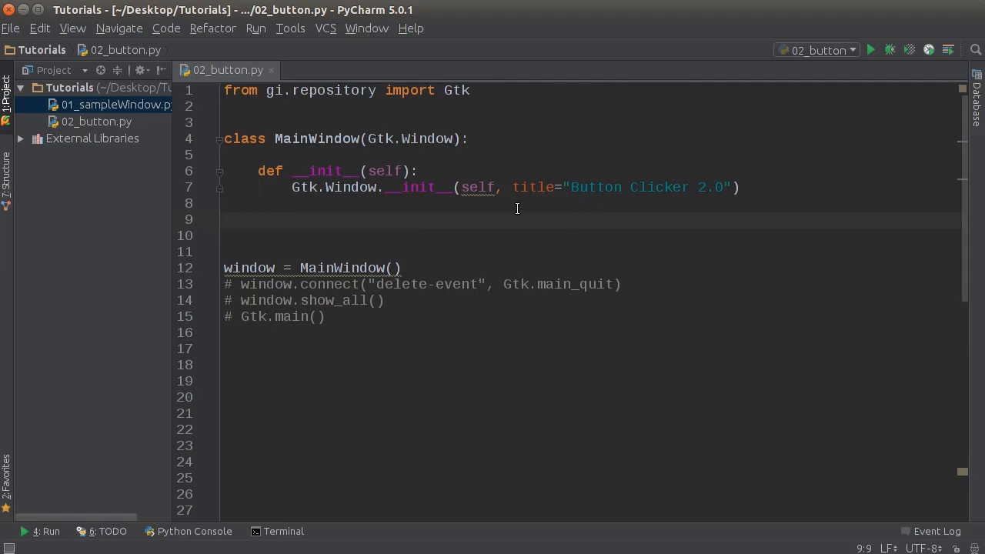
pyautogui.write('self')
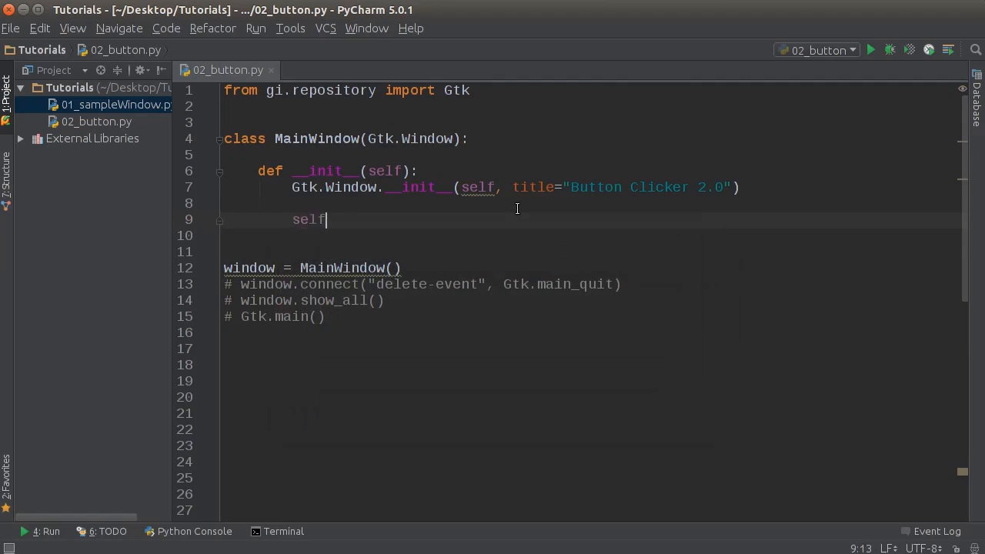
pyautogui.write('# But')
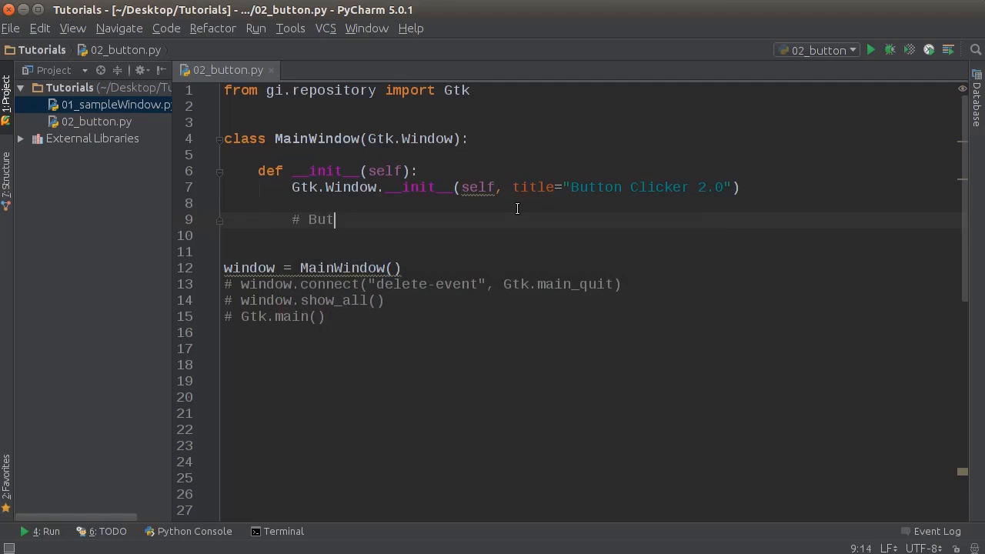
pyautogui.write('ton')
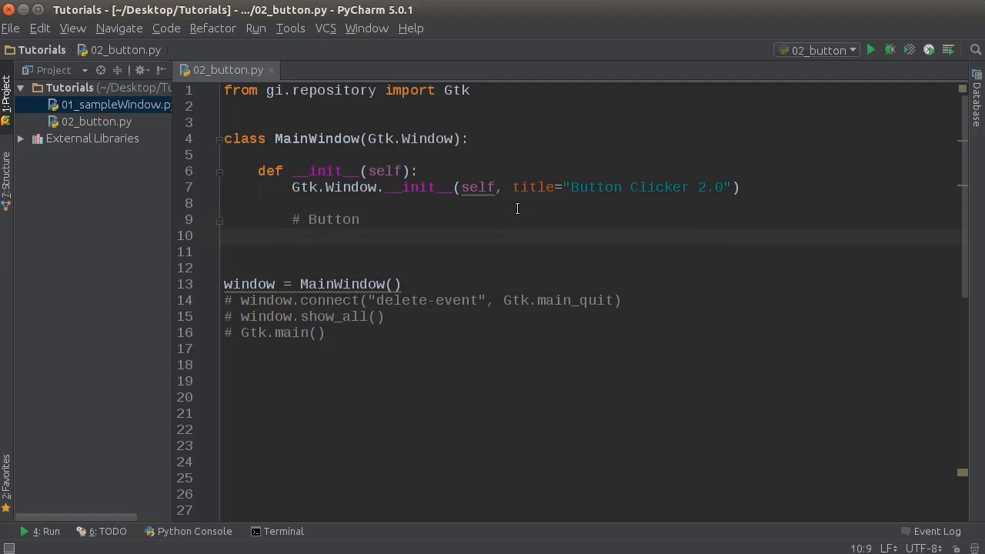
pyautogui.write('self.button =')
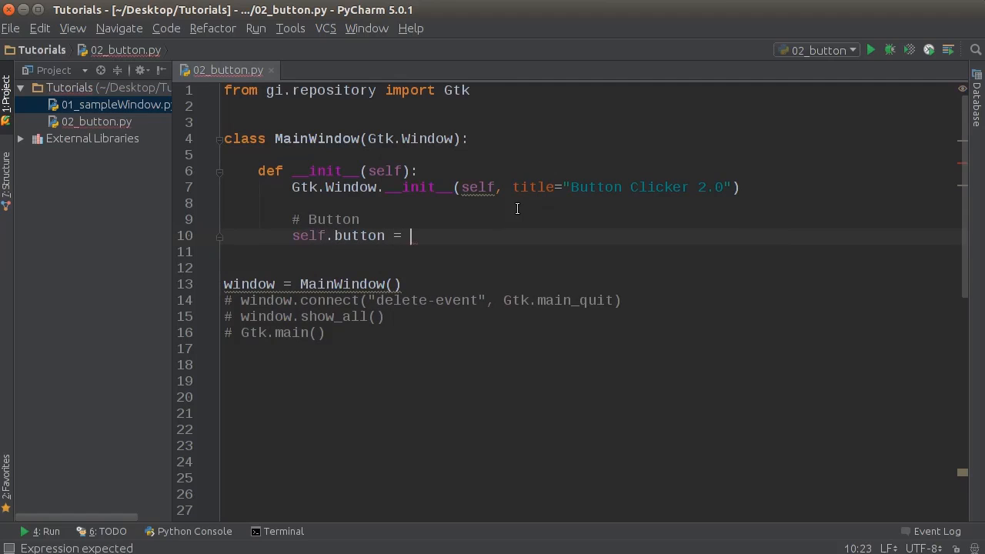
pyautogui.write('Gtk')
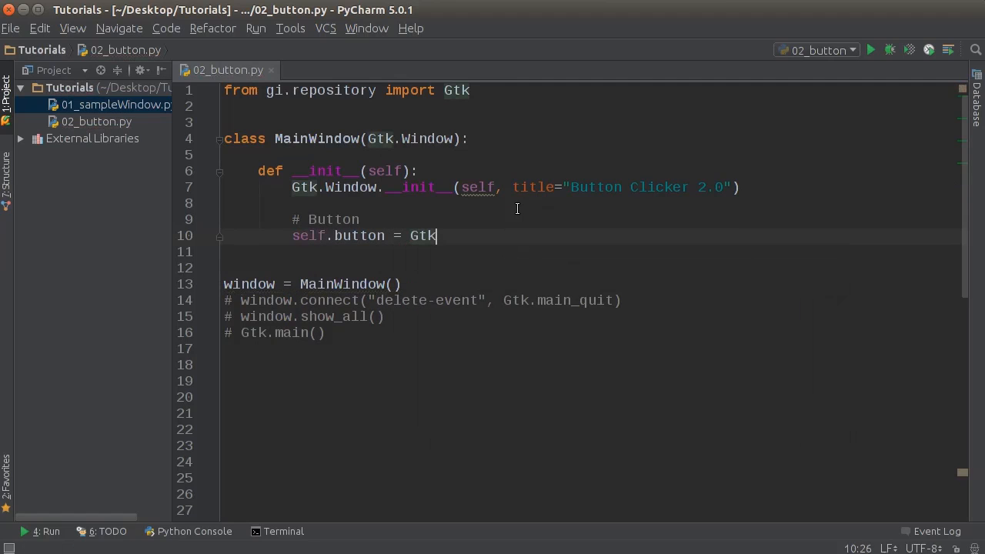
pyautogui.write('.Button(')
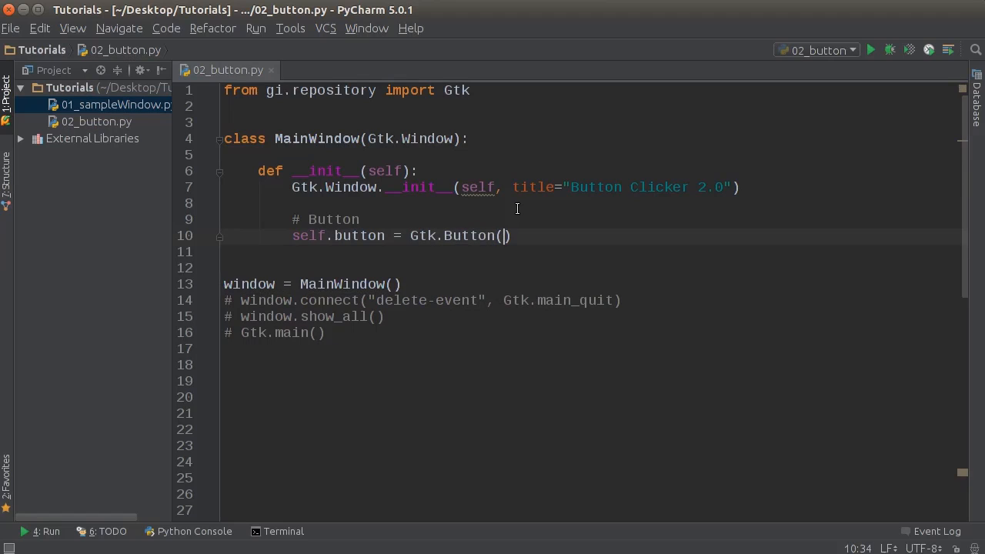
# Set the button's label argument to "Click here!".
pyautogui.write('label="')
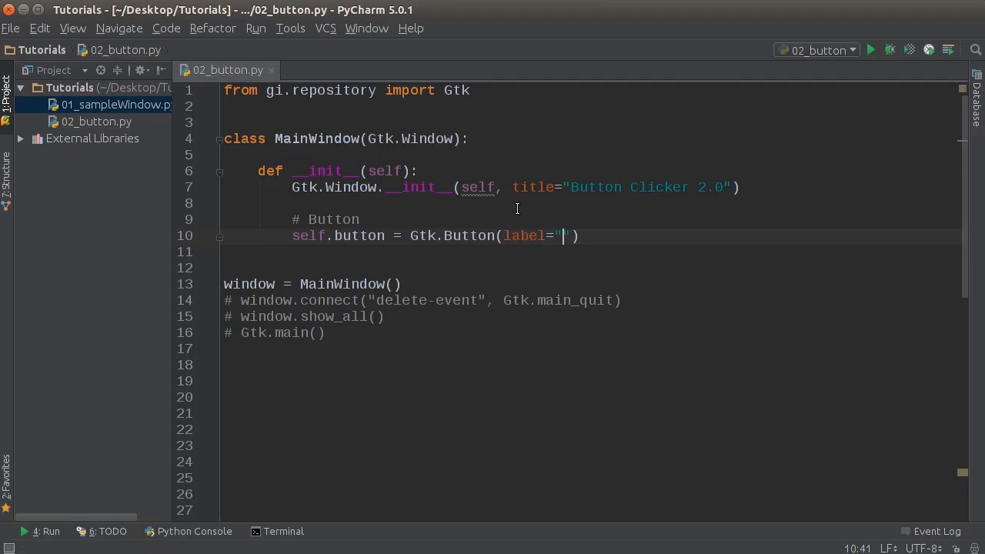
pyautogui.write('CLick')
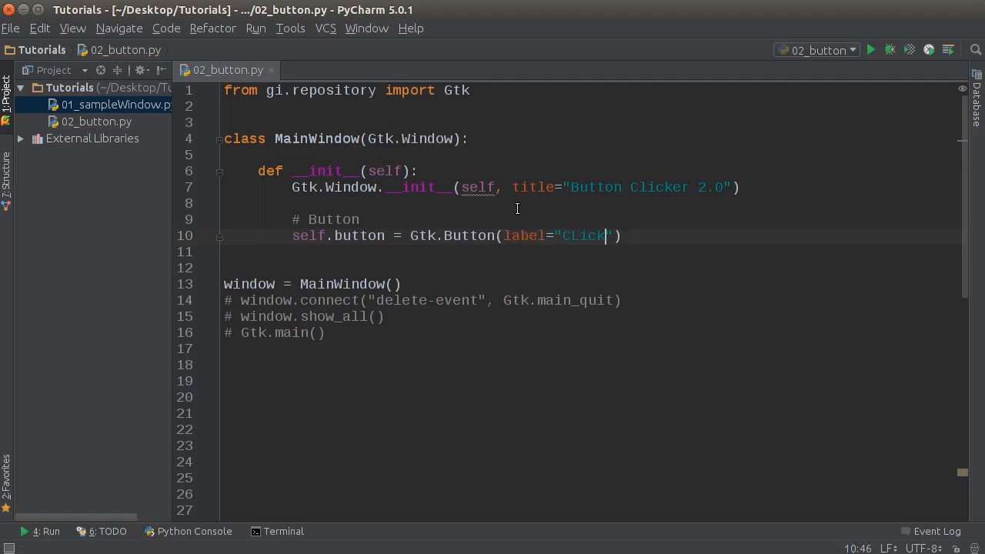
pyautogui.write('Clicker her')
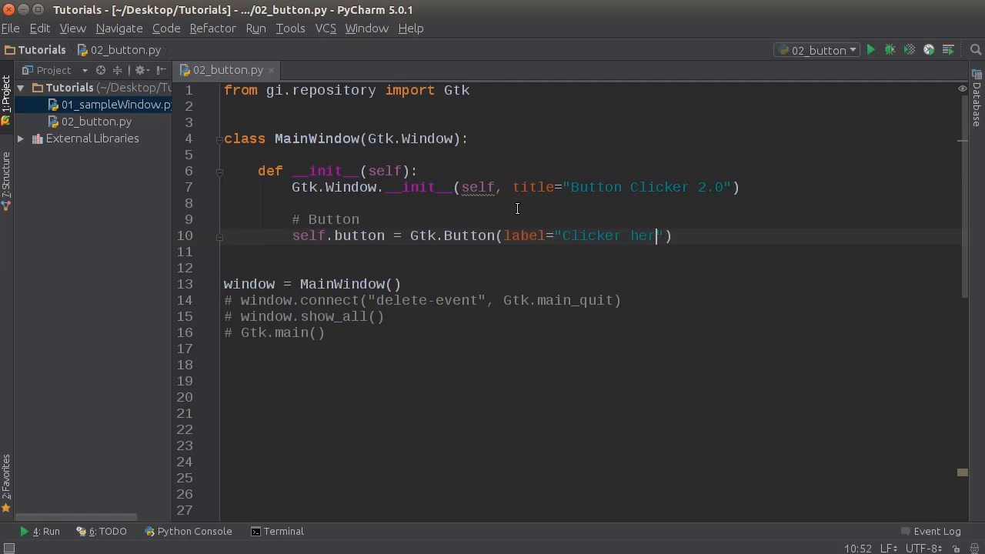
pyautogui.press('BackSpace')
pyautogui.write('e!')
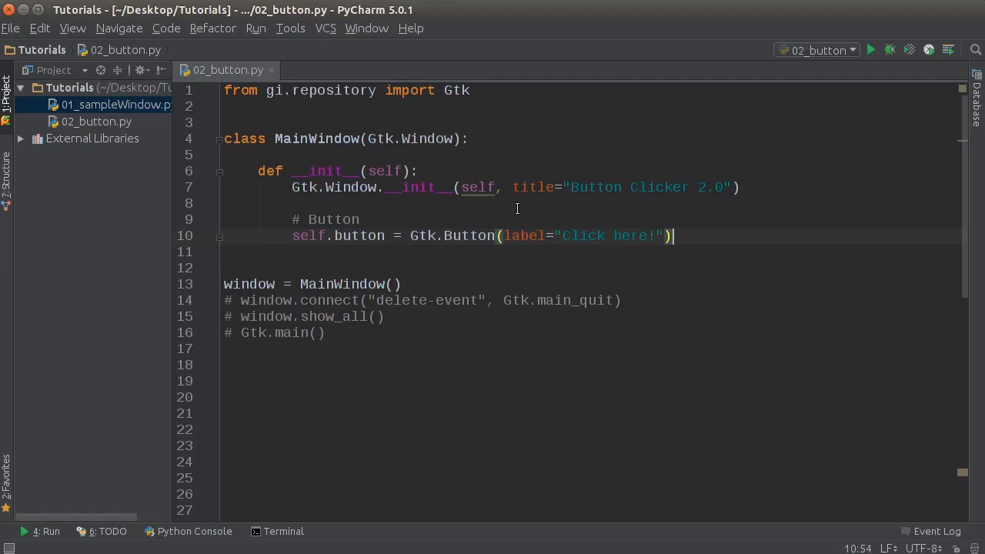
pyautogui.press('Return')
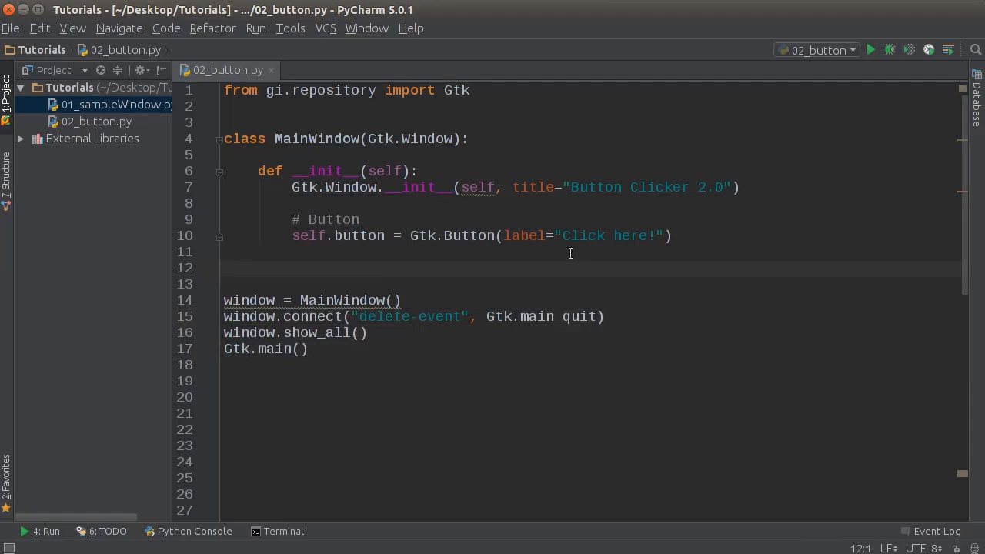
pyautogui.moveTo(452, 317)
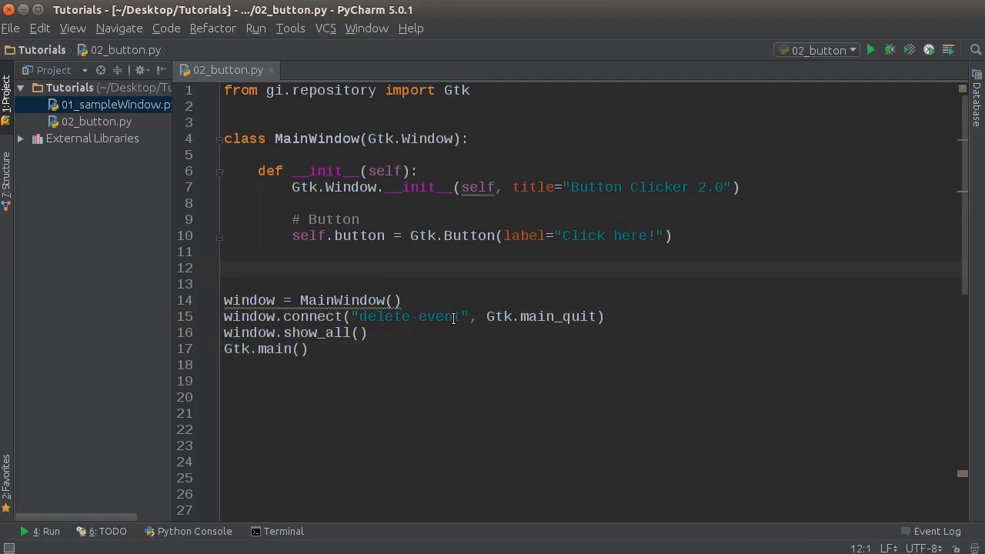
# Select words on the button line to start a new line after the button creation.
pyautogui.doubleClick(408, 317)
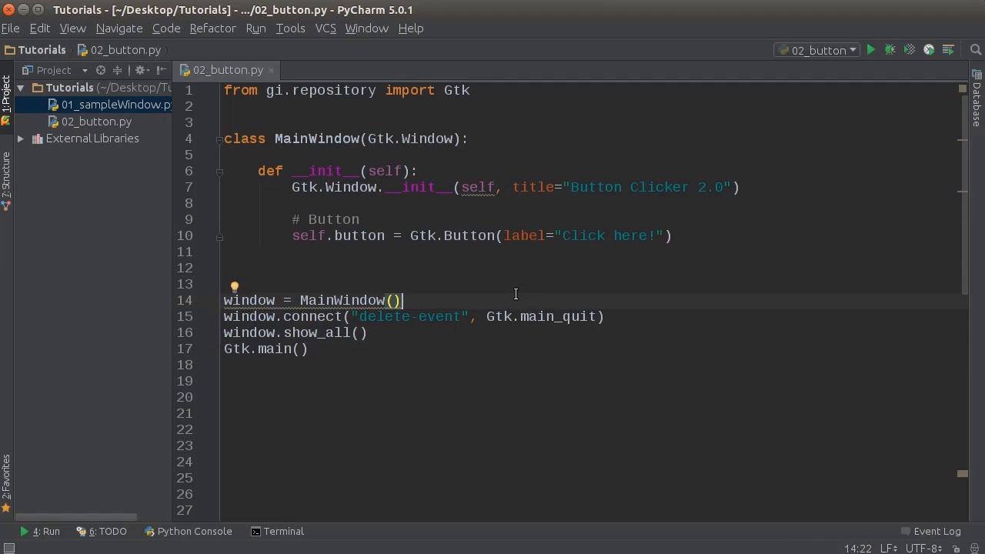
pyautogui.moveTo(514, 245)
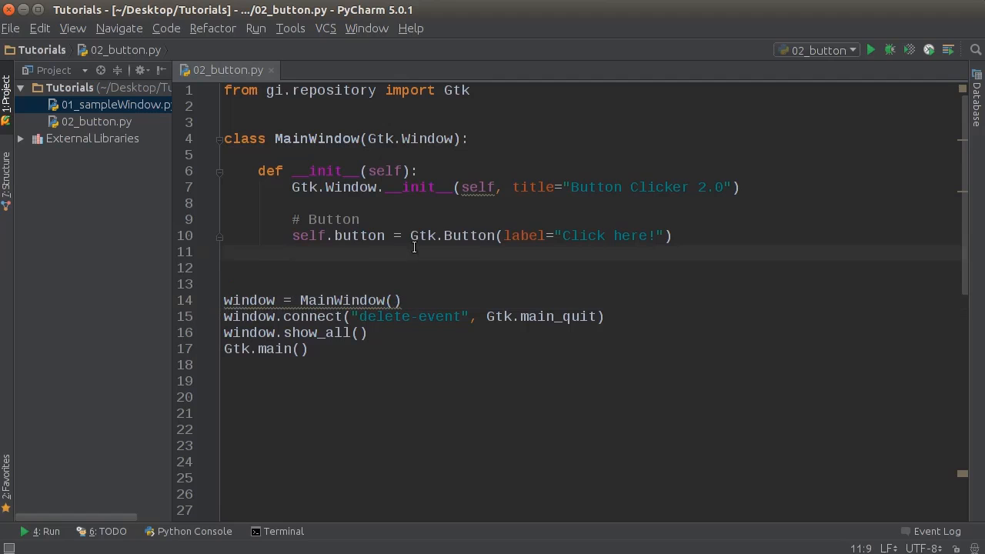
pyautogui.moveTo(431, 274)
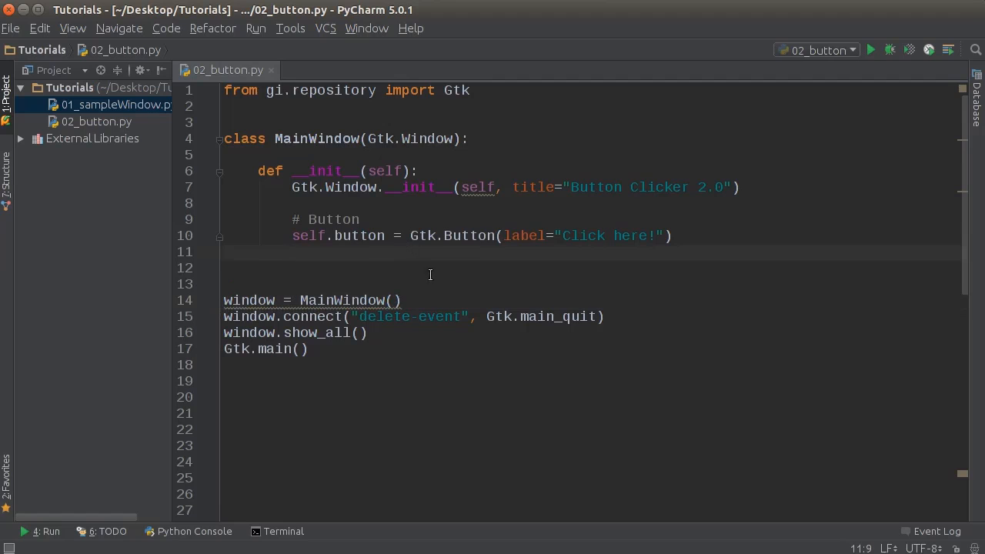
pyautogui.doubleClick(577, 317)
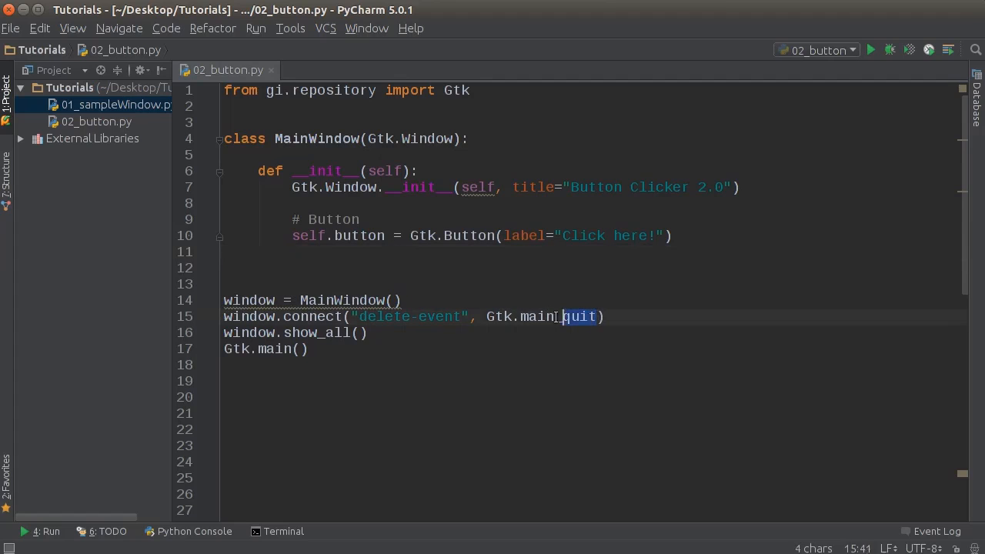
pyautogui.doubleClick(539, 317)
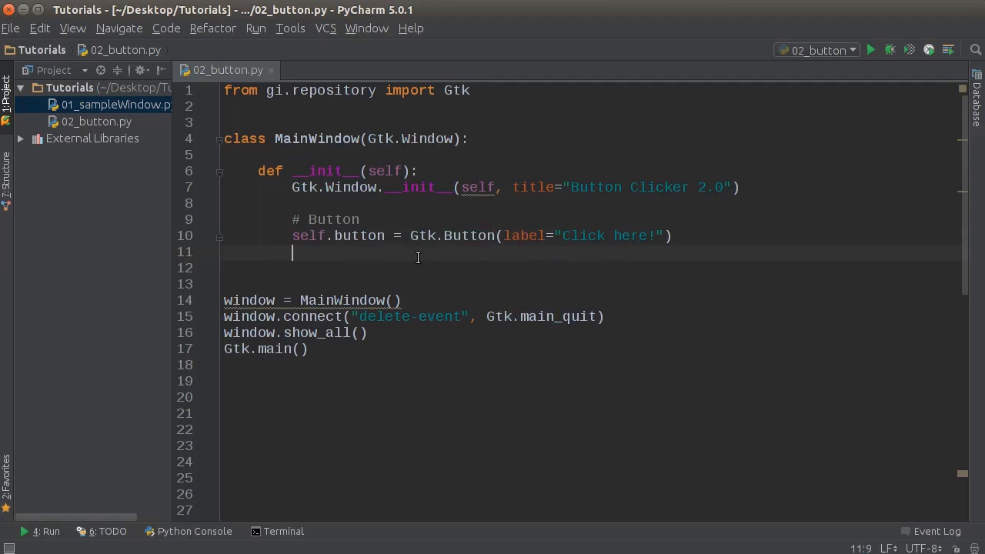
# Write self.button.connect("clicked", self.button_clicked) after the button creation.
pyautogui.write('self')
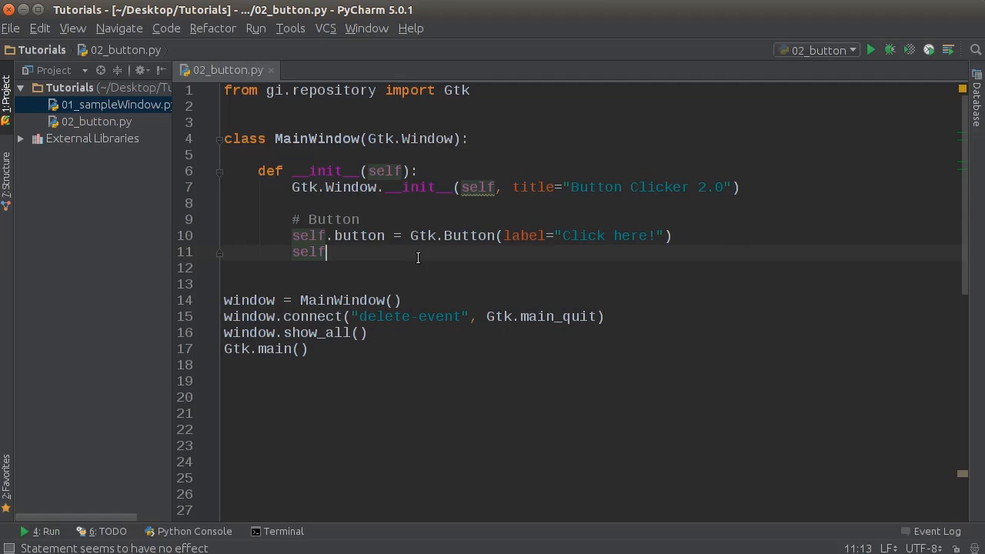
pyautogui.write('.button')
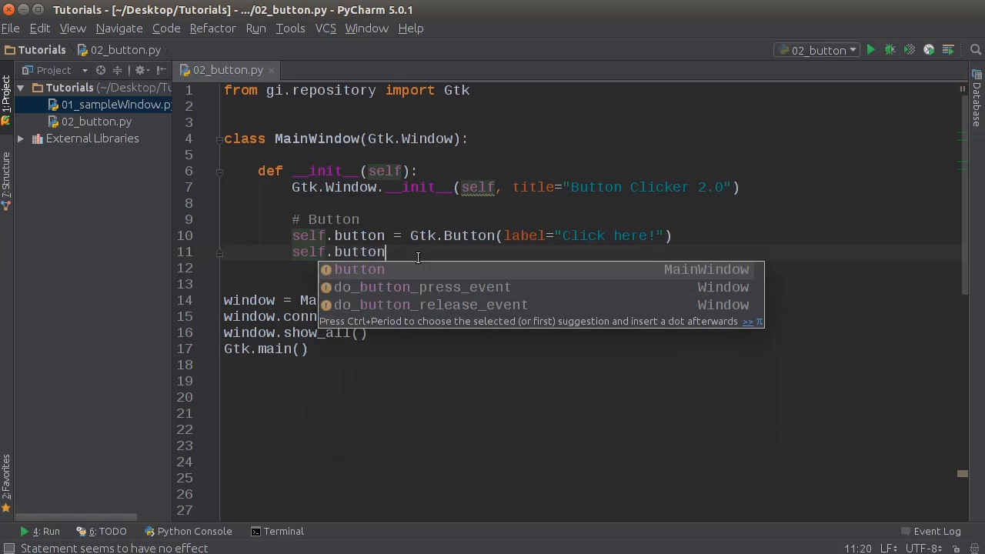
pyautogui.write('.cl')
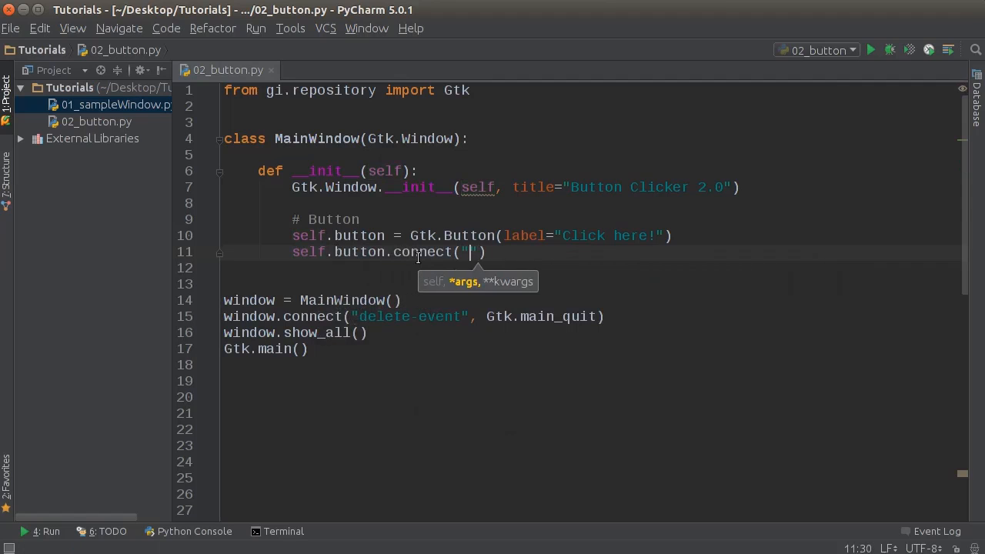
pyautogui.write('clicked')
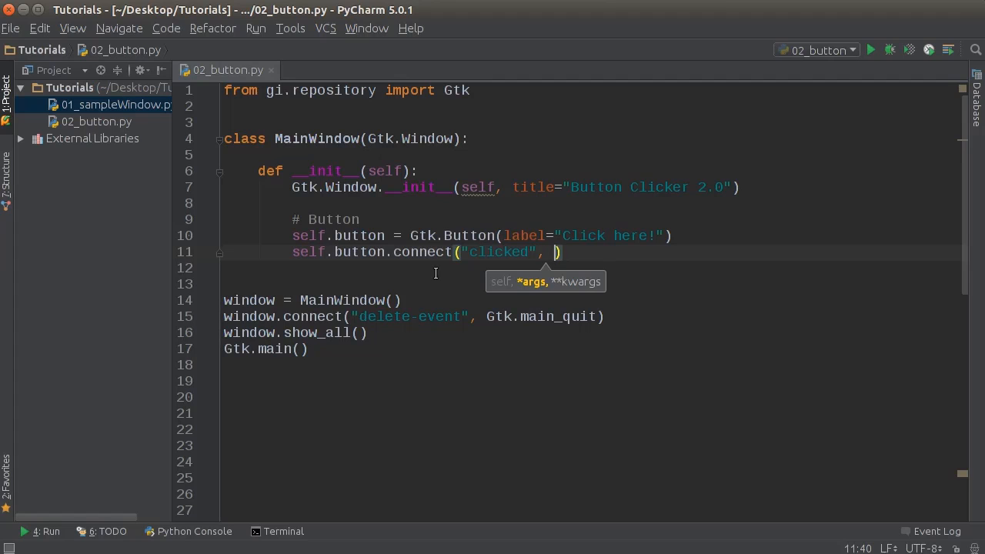
pyautogui.write('sol')
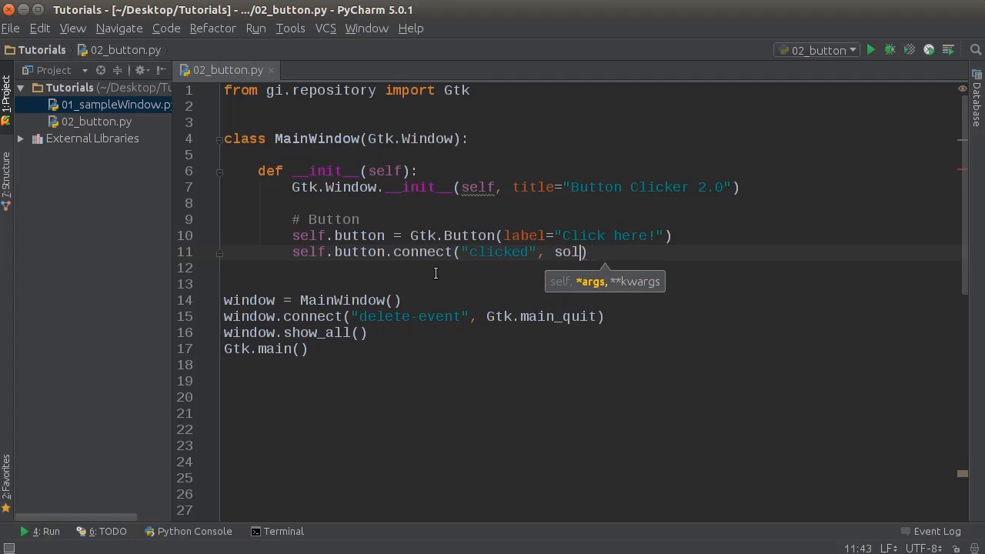
pyautogui.write('self.button_clicked')
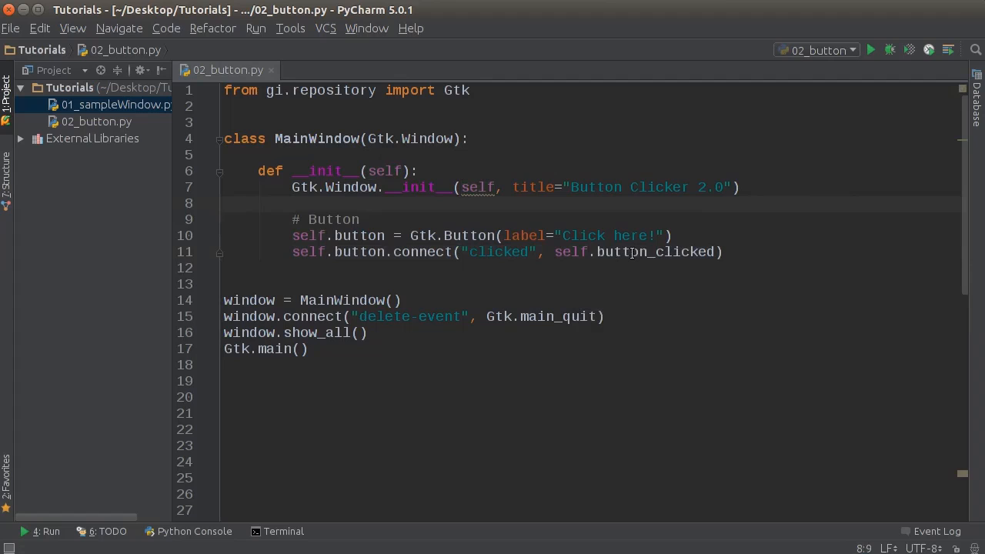
pyautogui.doubleClick(654, 252)
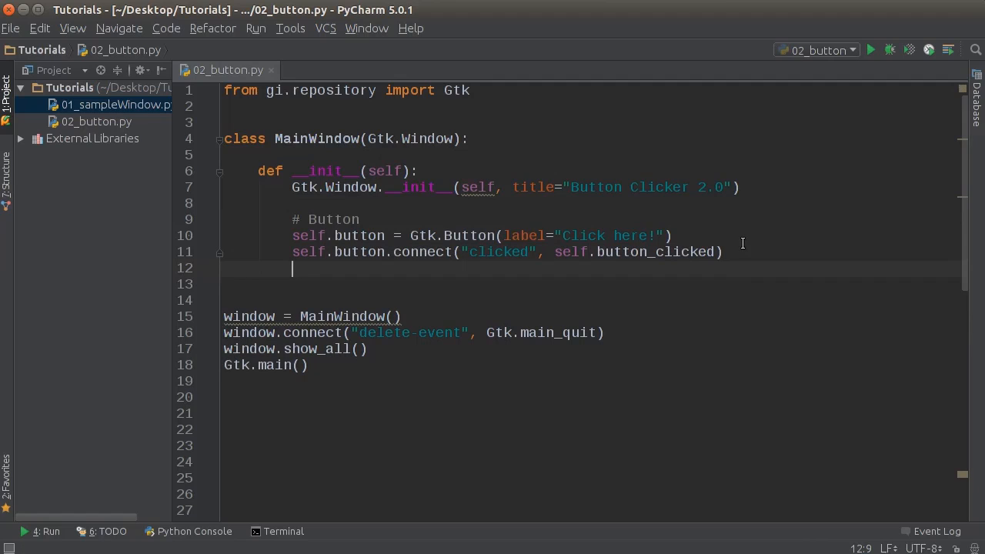
# Begin a self.add() call on the next constructor line.
pyautogui.write('self')
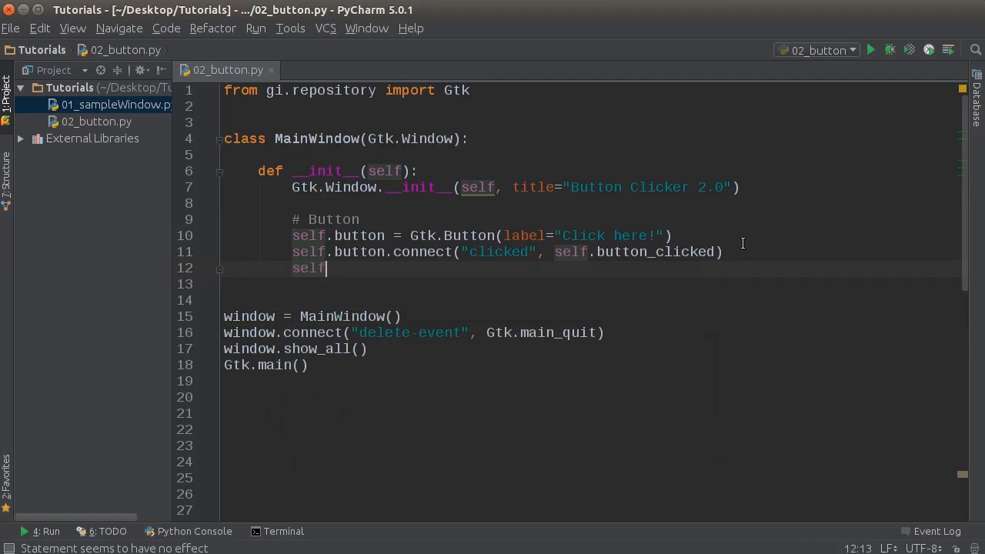
pyautogui.write('.add()')
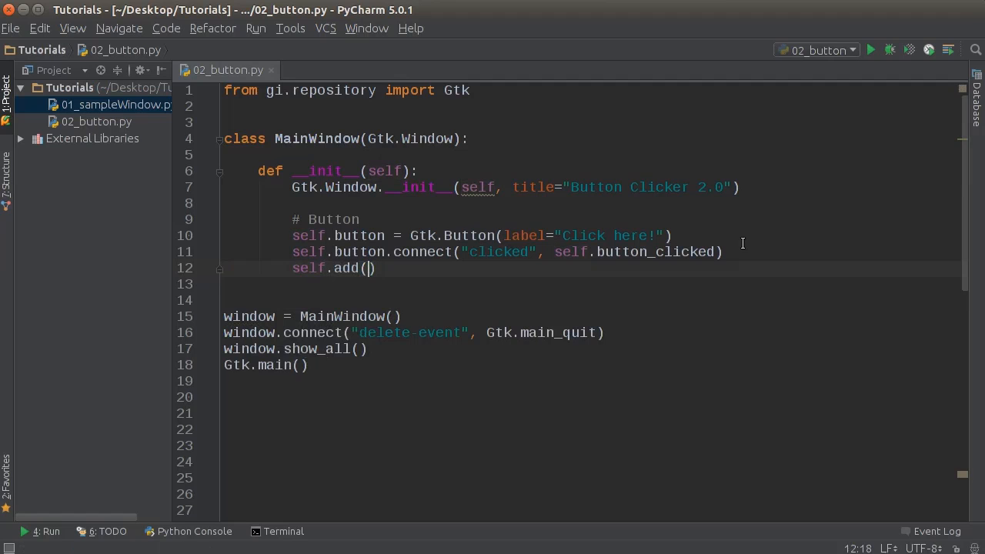
# Complete self.add(self.button) and start a fresh line below it.
pyautogui.write('sel')
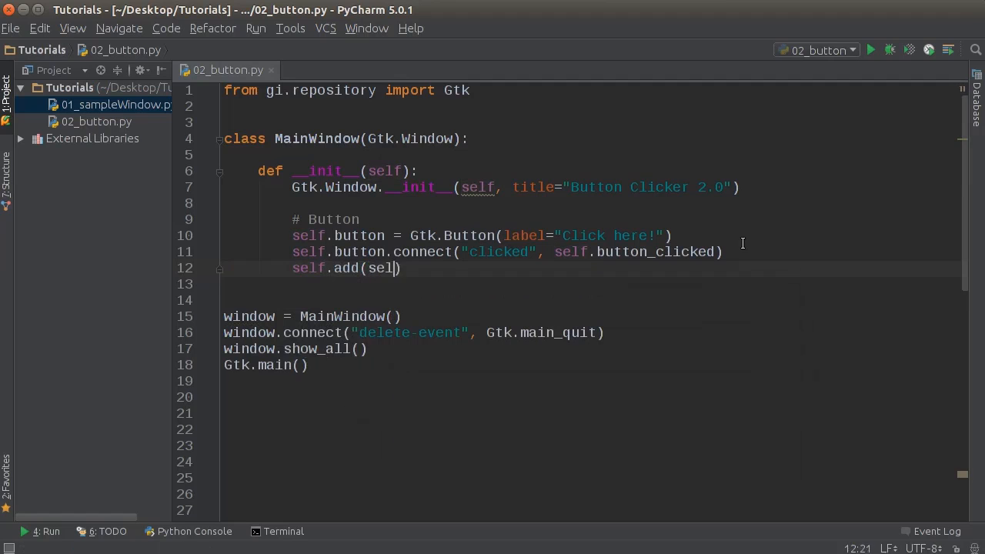
pyautogui.write('f.button')
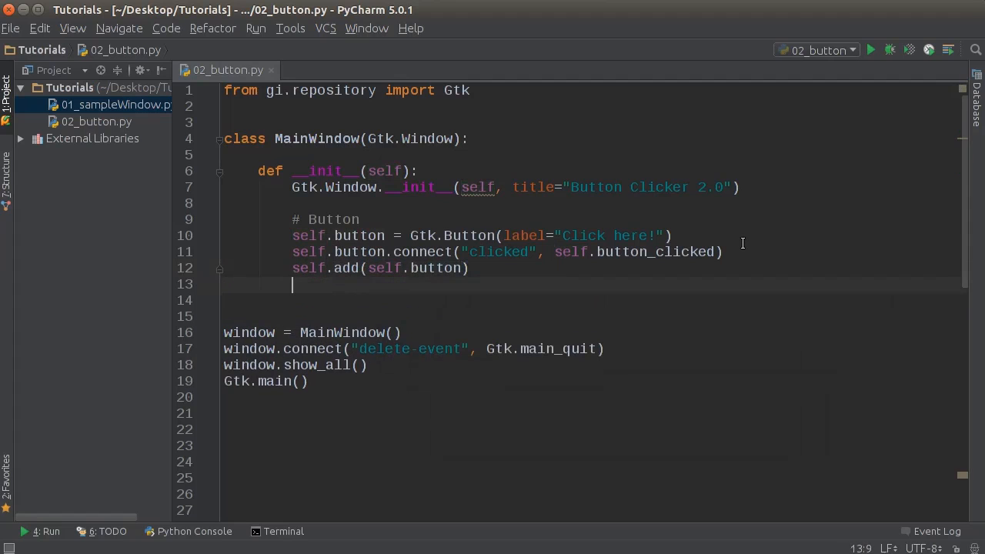
pyautogui.press('Return')
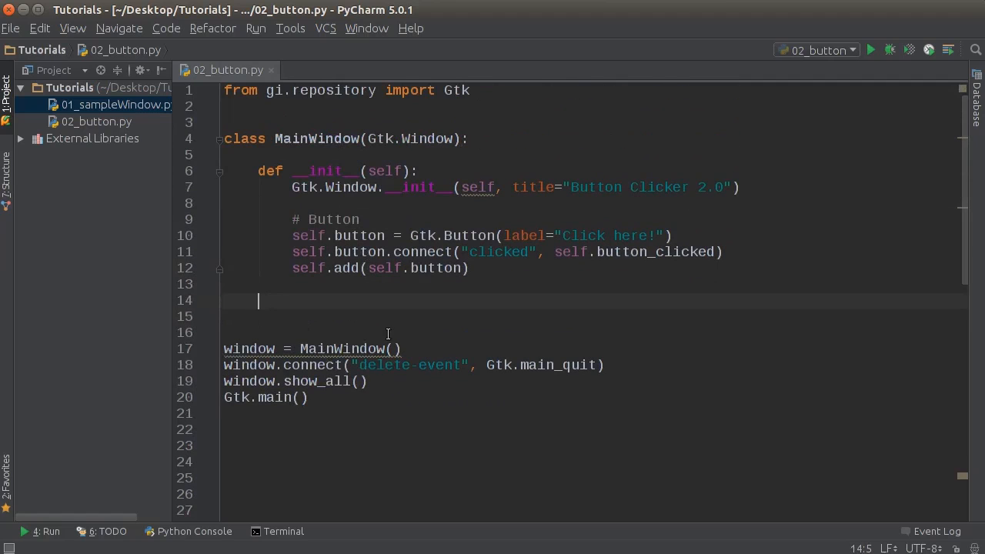
# Add a '# User clicks button' comment below the constructor.
pyautogui.doubleClick(654, 252)
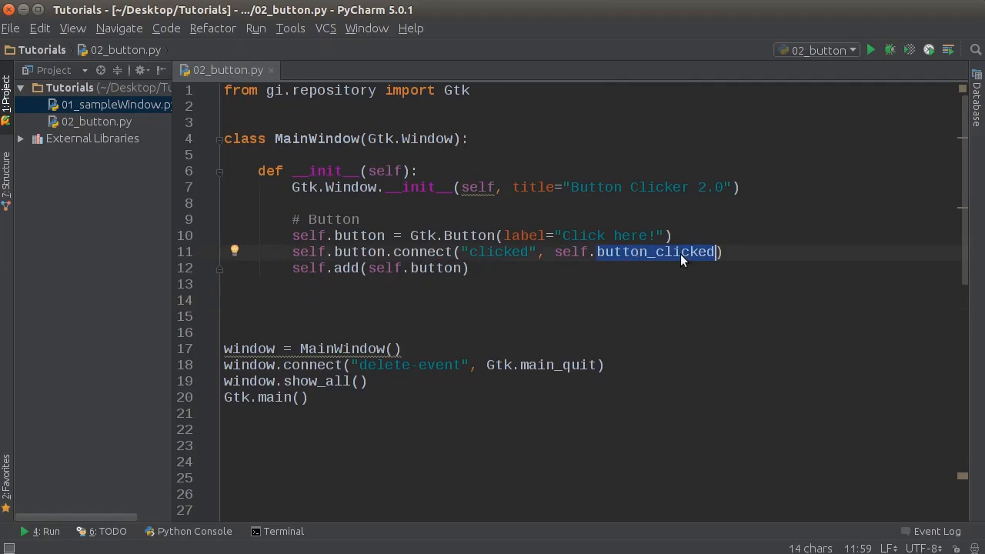
pyautogui.doubleClick(498, 252)
pyautogui.write('# User clicks')
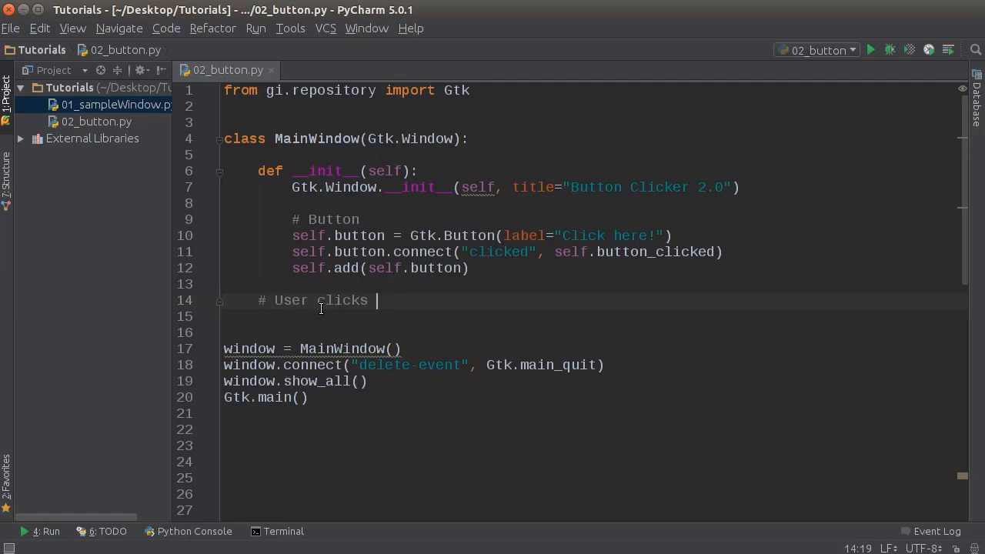
pyautogui.write('button')
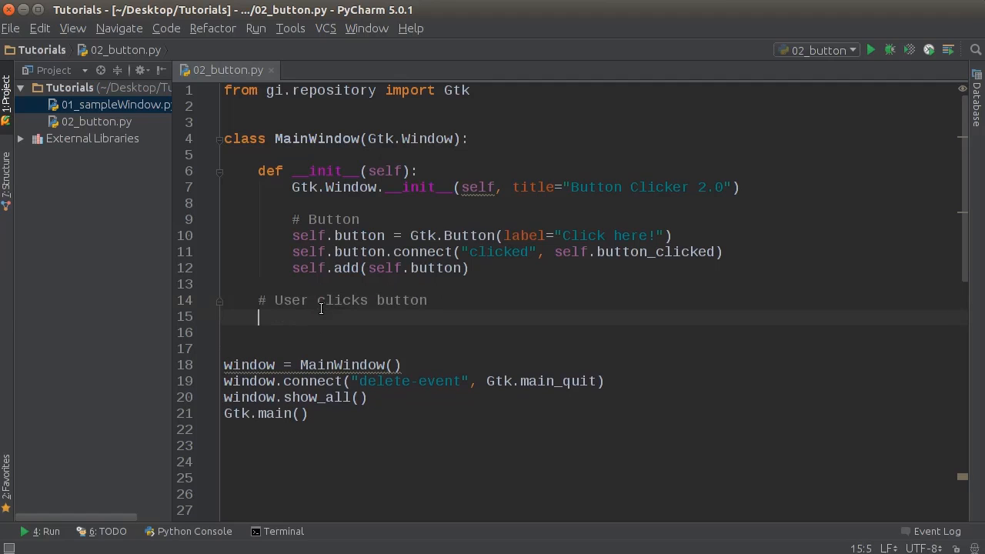
# Write the method header 'def button_clicked(self, widget):' under the comment.
pyautogui.write('def')
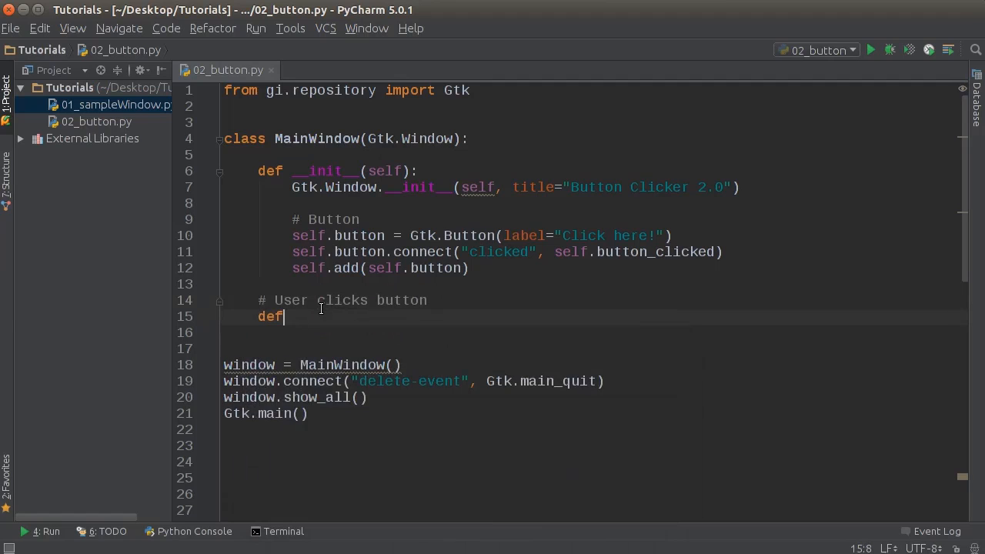
pyautogui.write('butt')
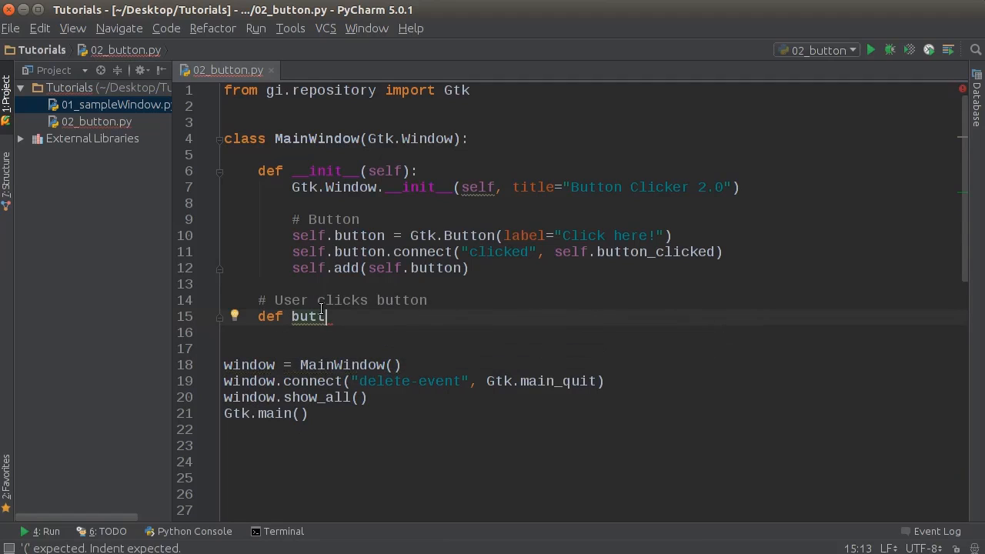
pyautogui.write('on_clicked')
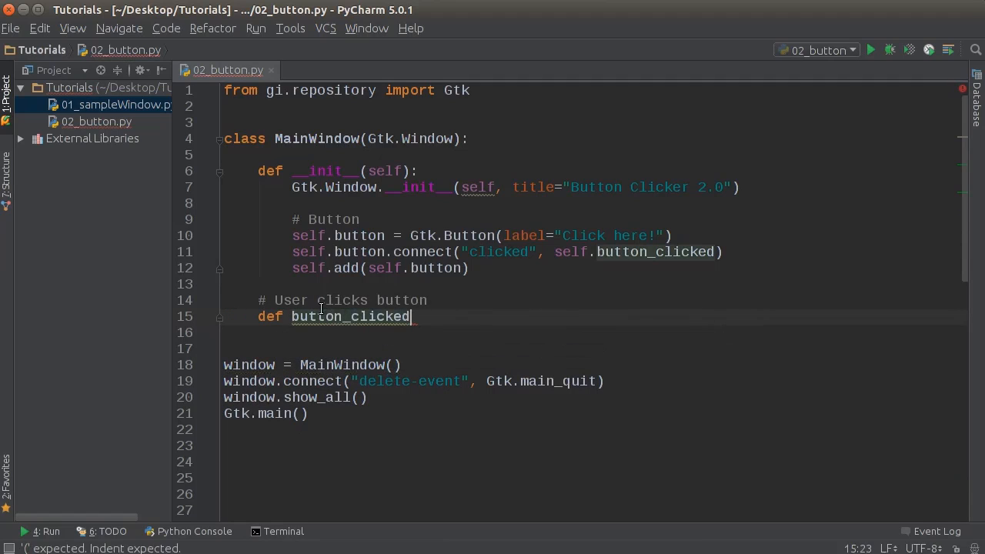
pyautogui.write('(selfs):')
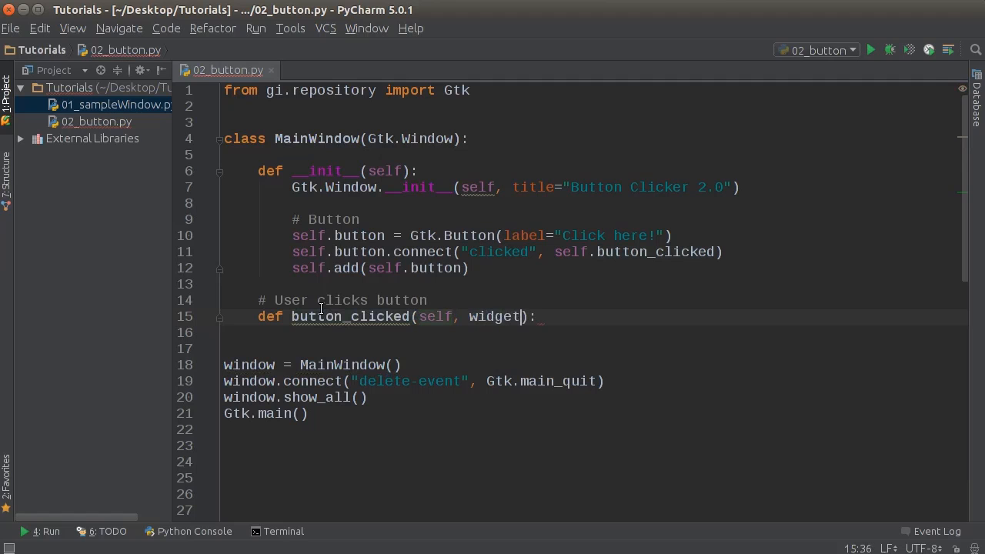
pyautogui.scroll(-3)
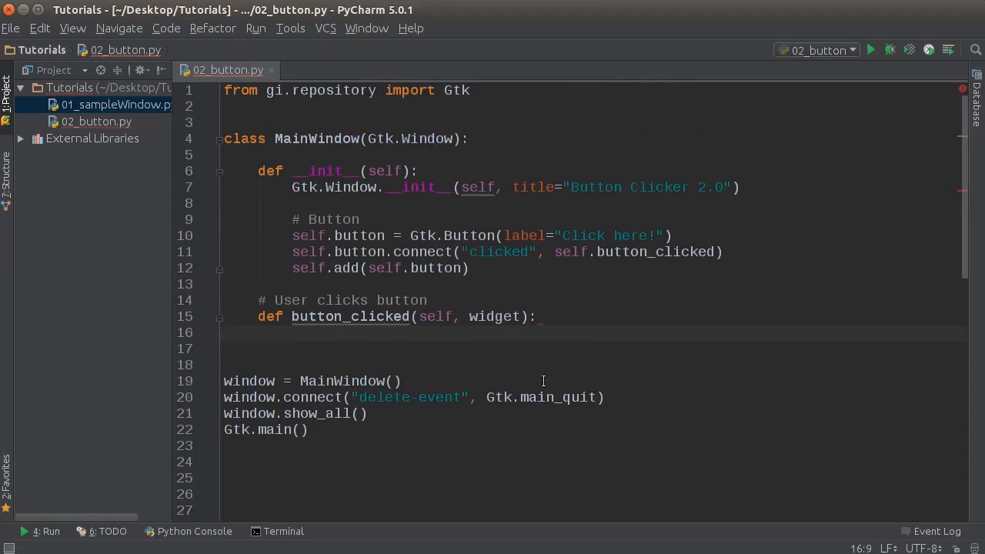
pyautogui.moveTo(531, 367)
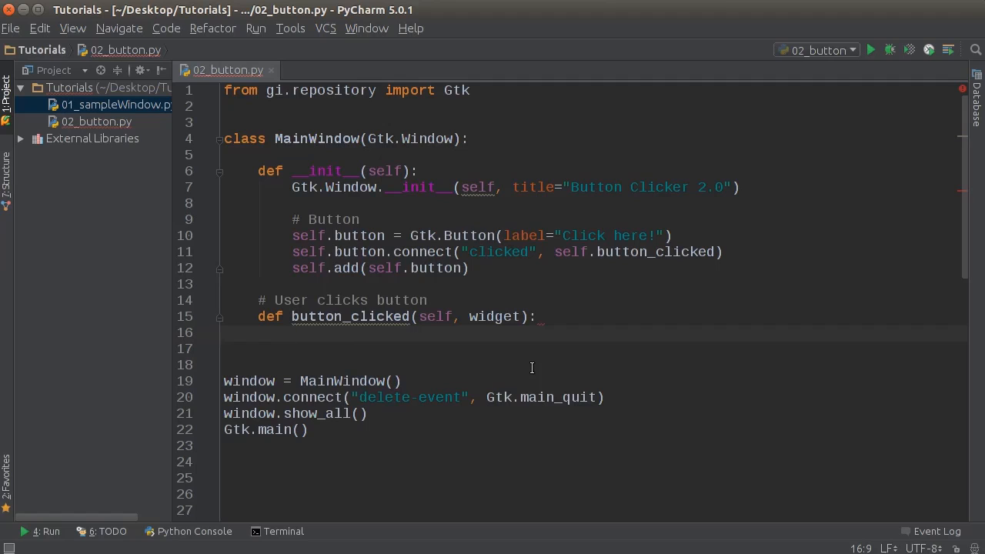
# Make button_clicked print("Gametime") and place the caret on blank line 13.
pyautogui.write('print(')
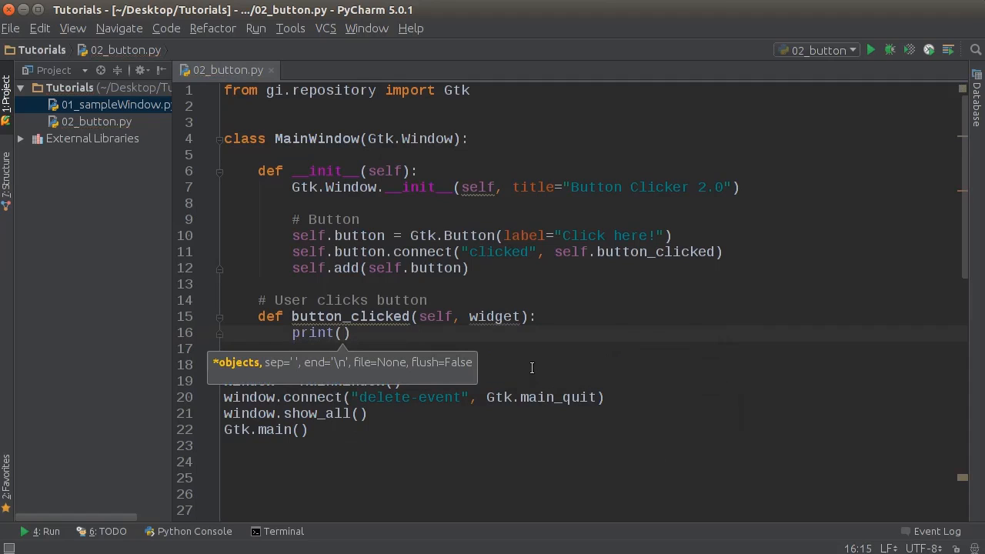
pyautogui.write('"Gametime"')
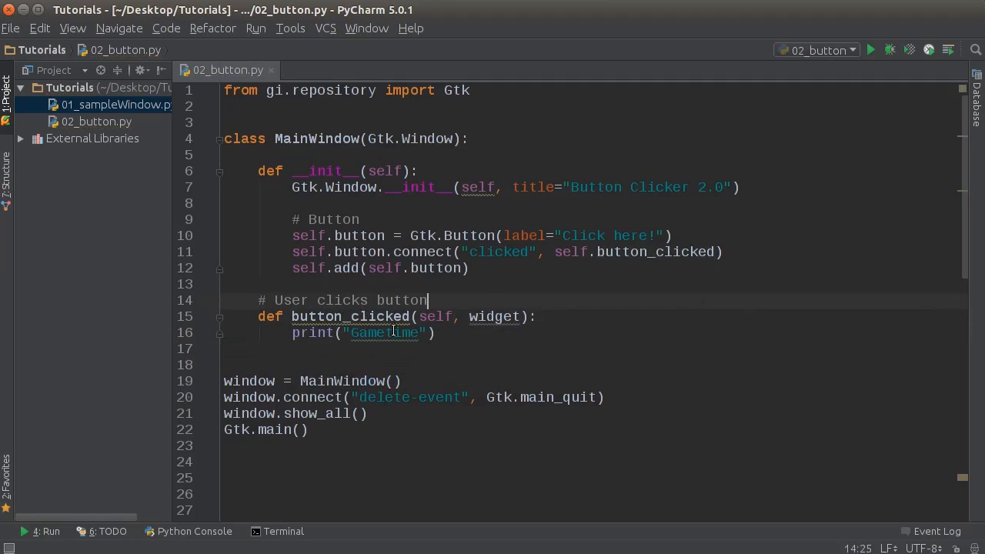
pyautogui.click(292, 283)
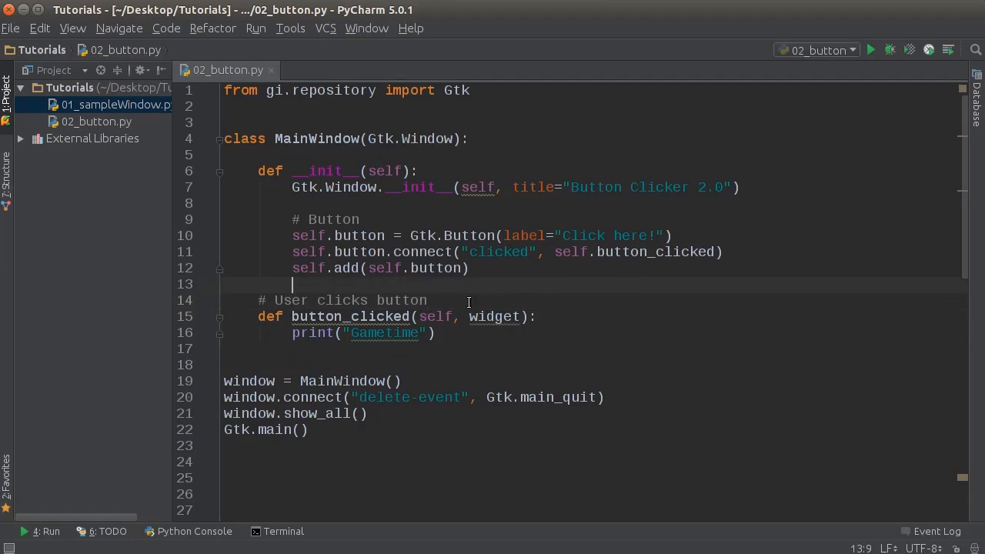
pyautogui.moveTo(572, 474)
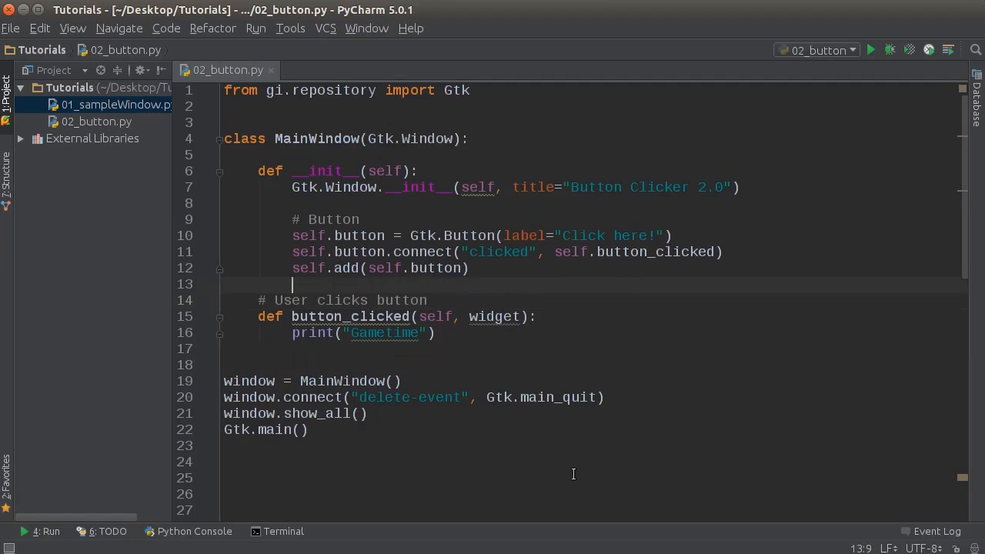
pyautogui.moveTo(625, 335)
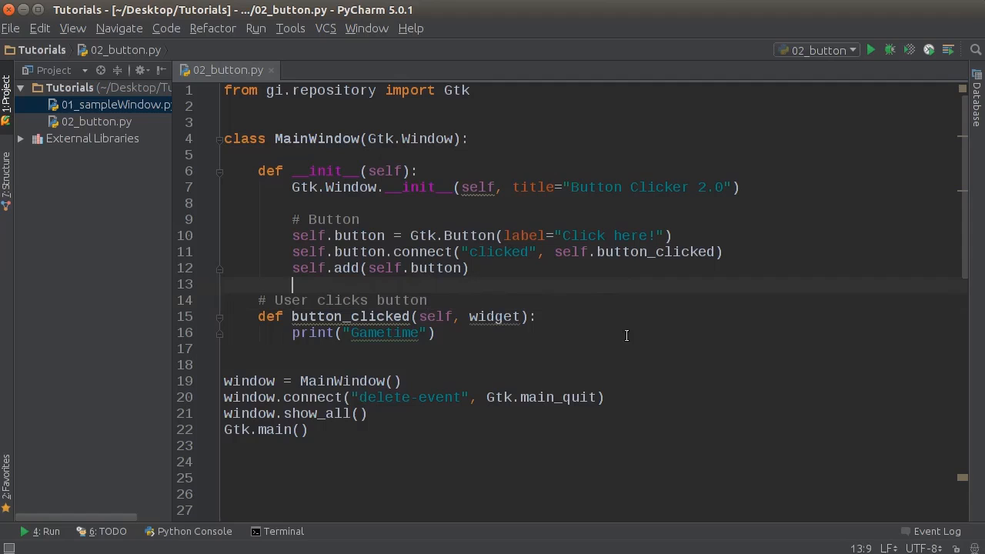
# Run 02_button from the editor's context menu.
pyautogui.rightClick(628, 337)
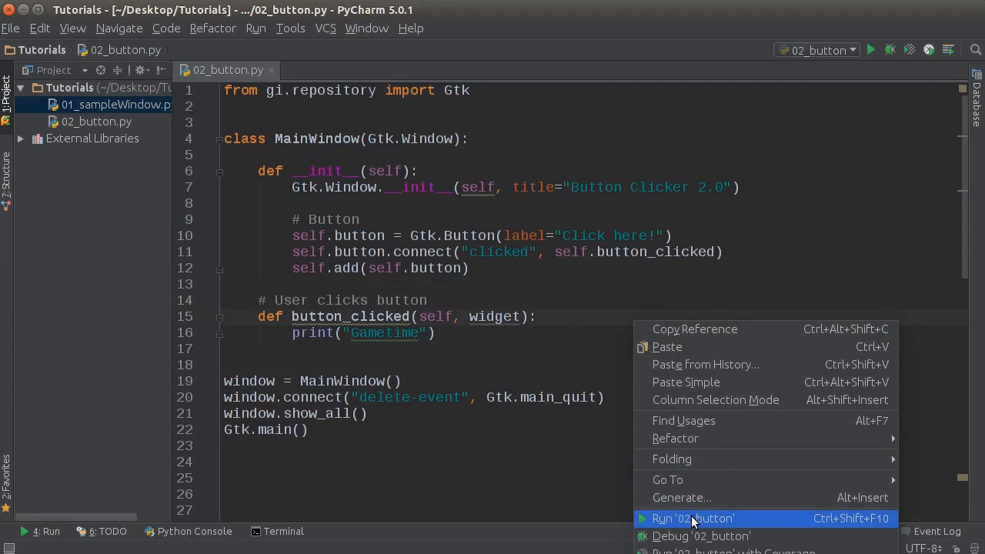
pyautogui.click(692, 517)
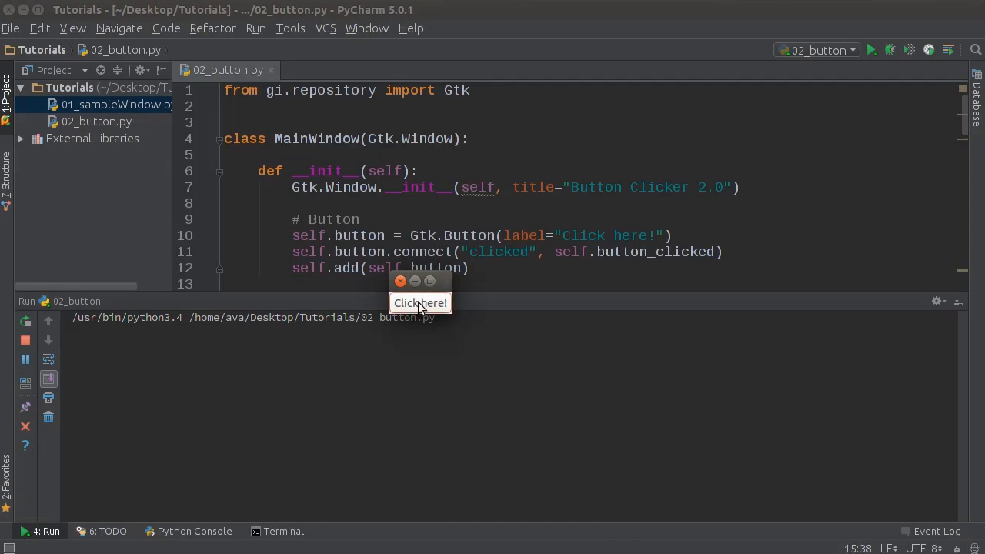
pyautogui.moveTo(445, 308)
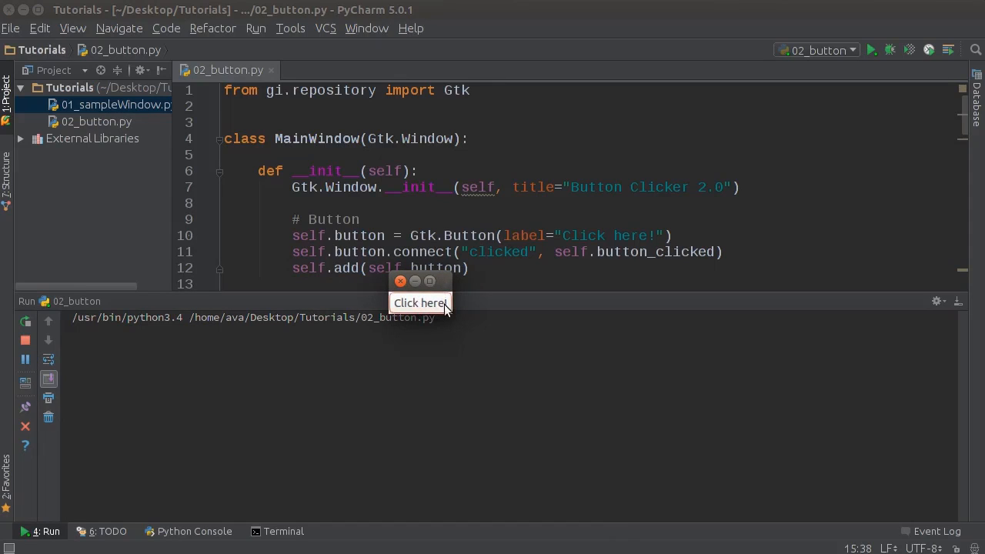
pyautogui.moveTo(412, 289)
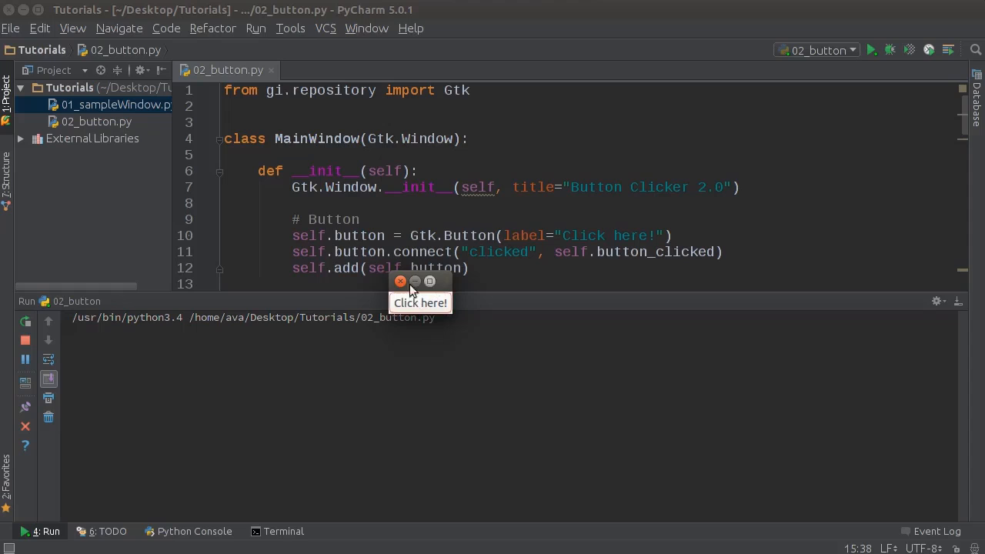
pyautogui.moveTo(444, 285)
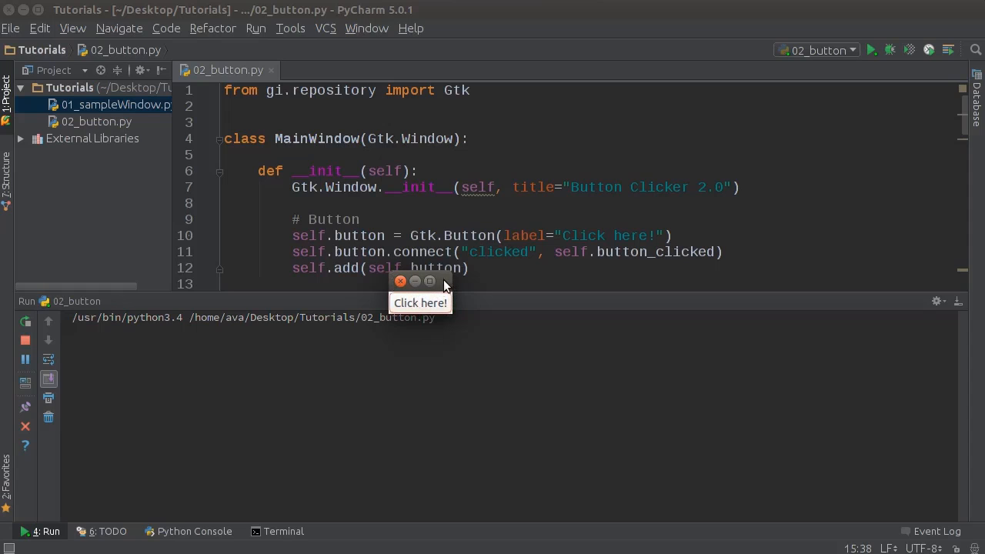
pyautogui.moveTo(444, 289)
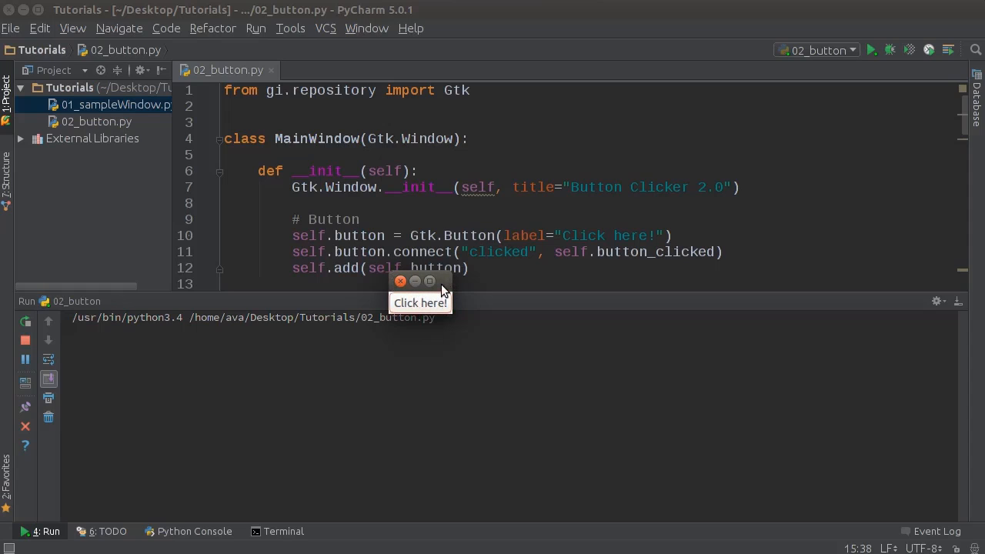
pyautogui.moveTo(400, 282)
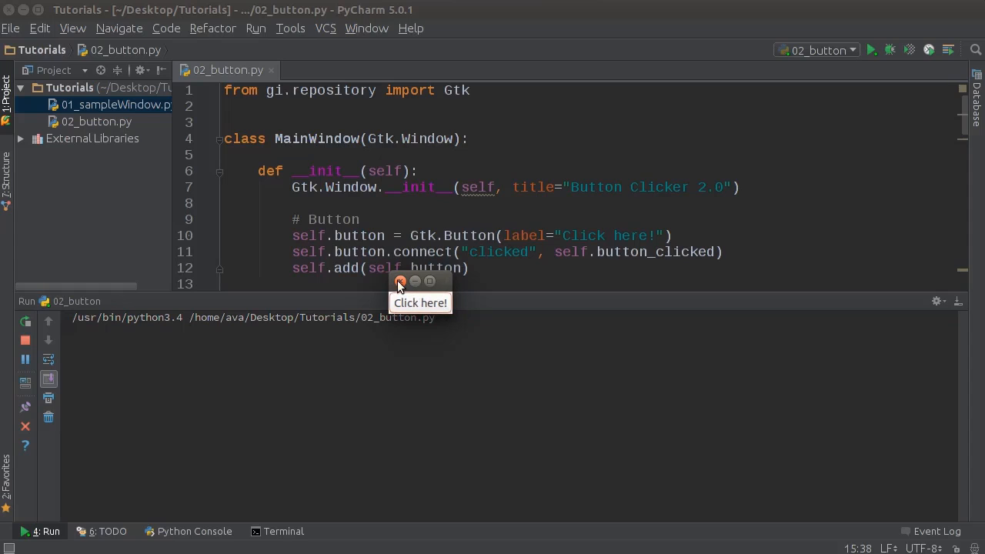
pyautogui.moveTo(414, 292)
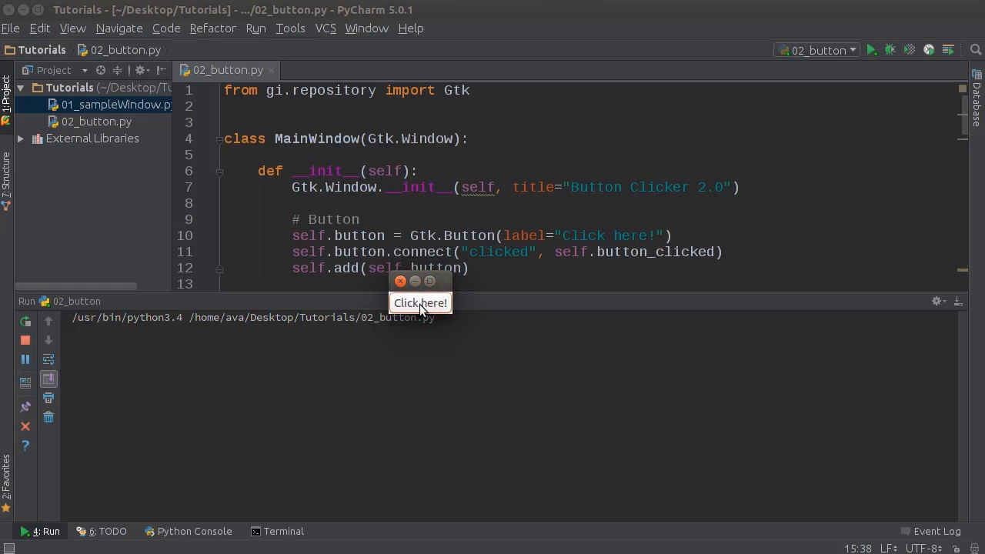
# Press the 'Click here!' button repeatedly so Gametime prints several times in the console.
pyautogui.click(420, 302)
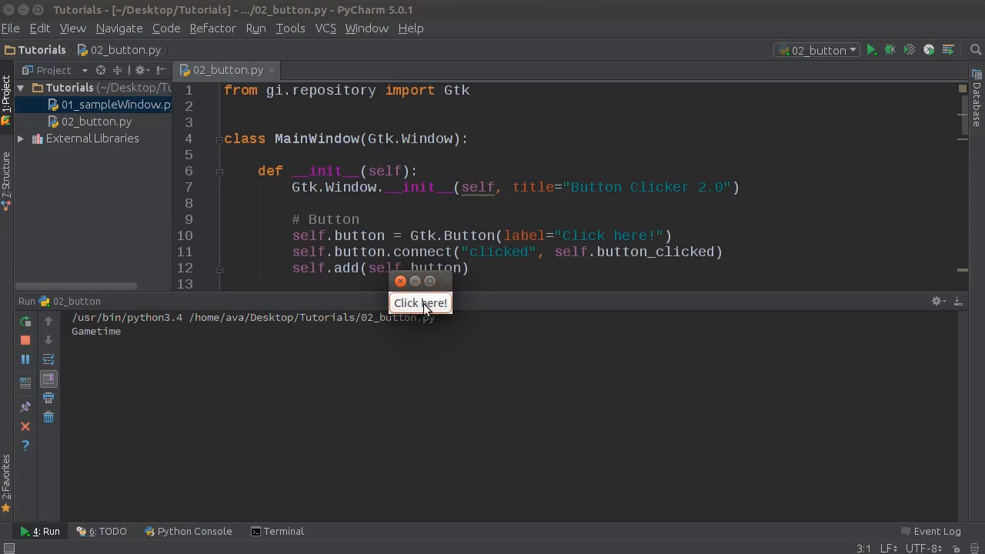
pyautogui.click(420, 302)
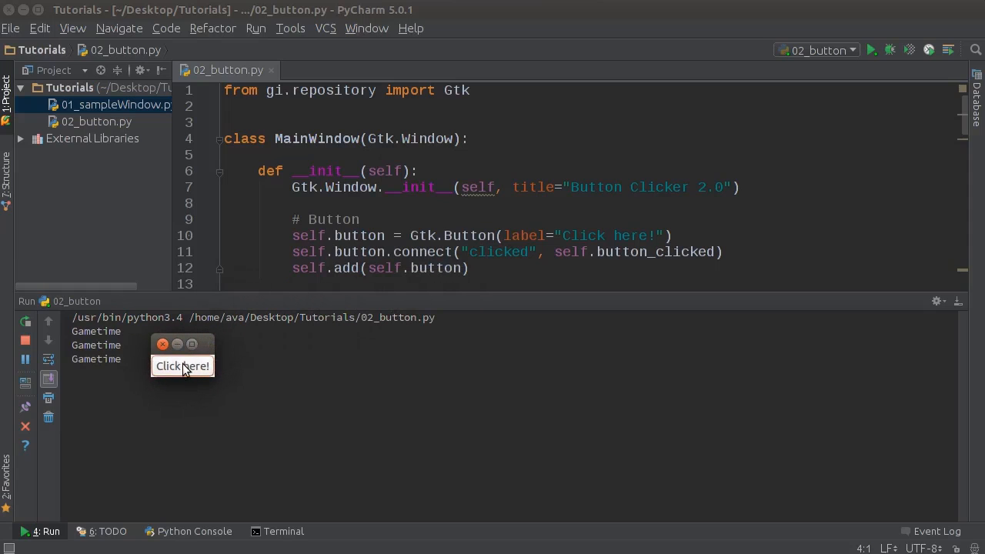
pyautogui.click(182, 366)
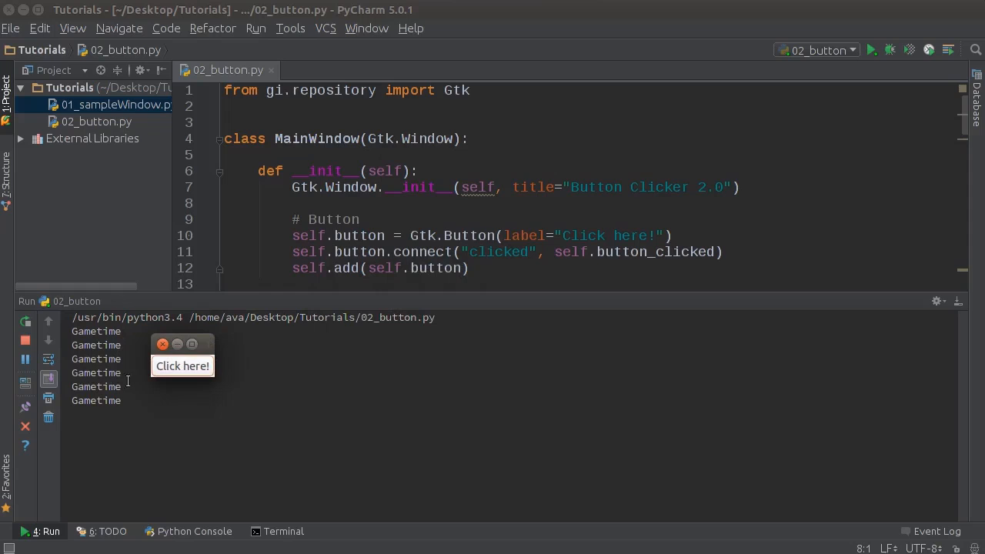
pyautogui.click(163, 344)
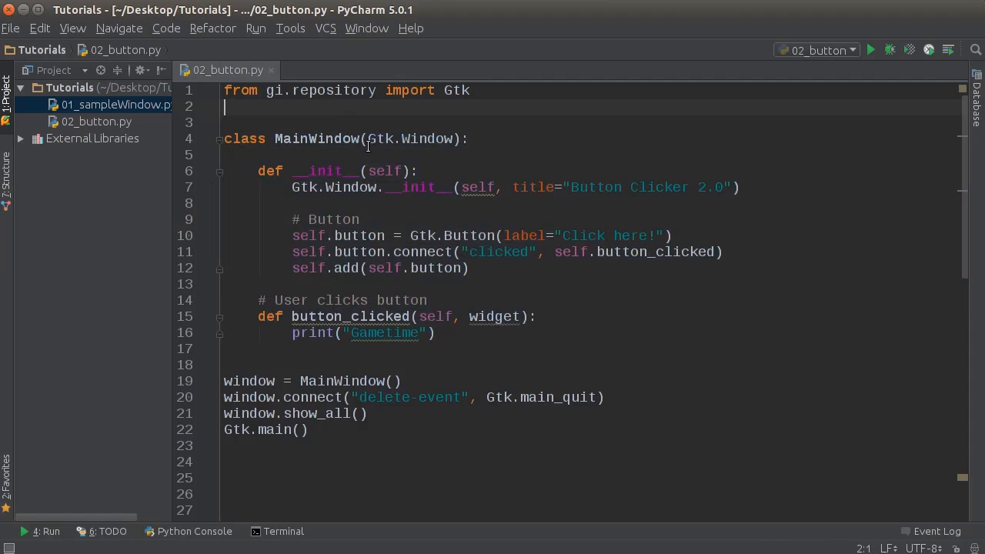
pyautogui.moveTo(473, 317)
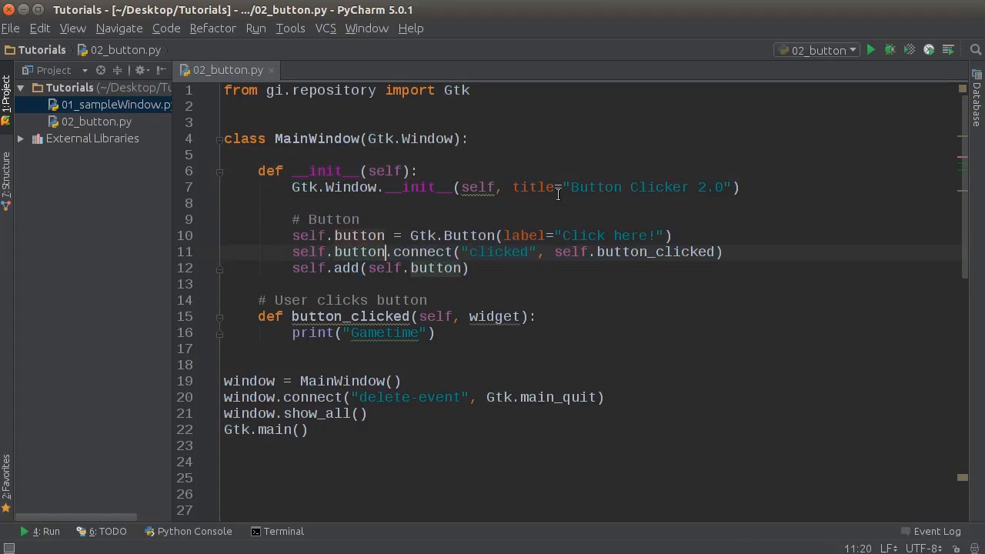
# Highlight the word 'button' in the connect line of 02_button.py while reviewing the finished script.
pyautogui.doubleClick(499, 252)
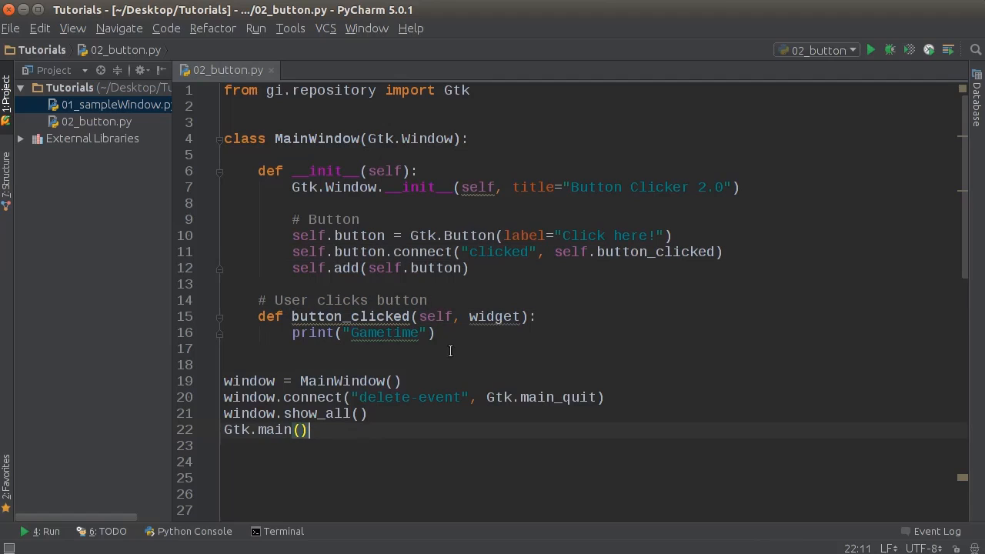
pyautogui.moveTo(449, 366)
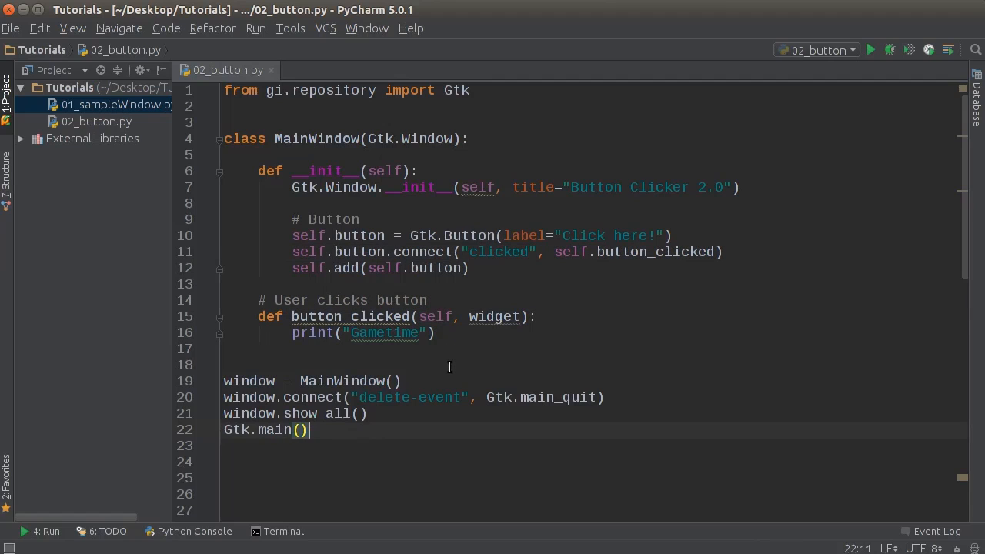